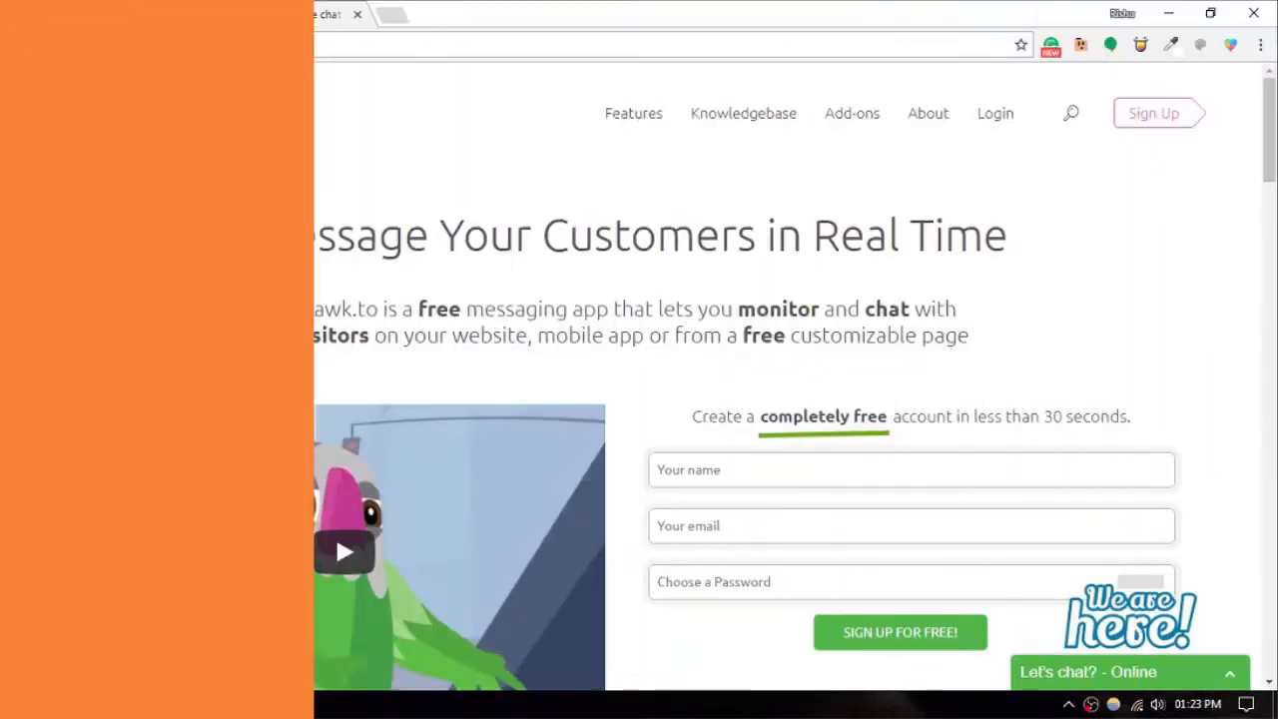
Step: Create a tawk.to account with name, email and password via Sign Up For Free
click(763, 469)
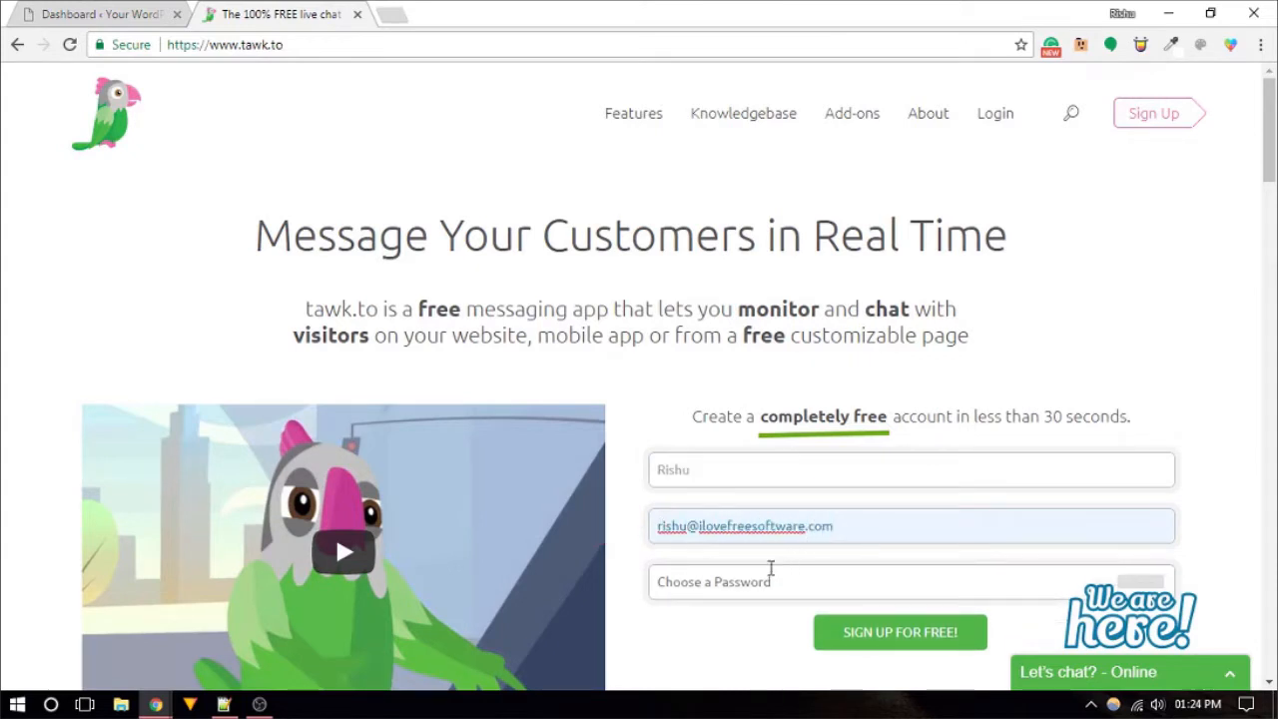
text(••••••)
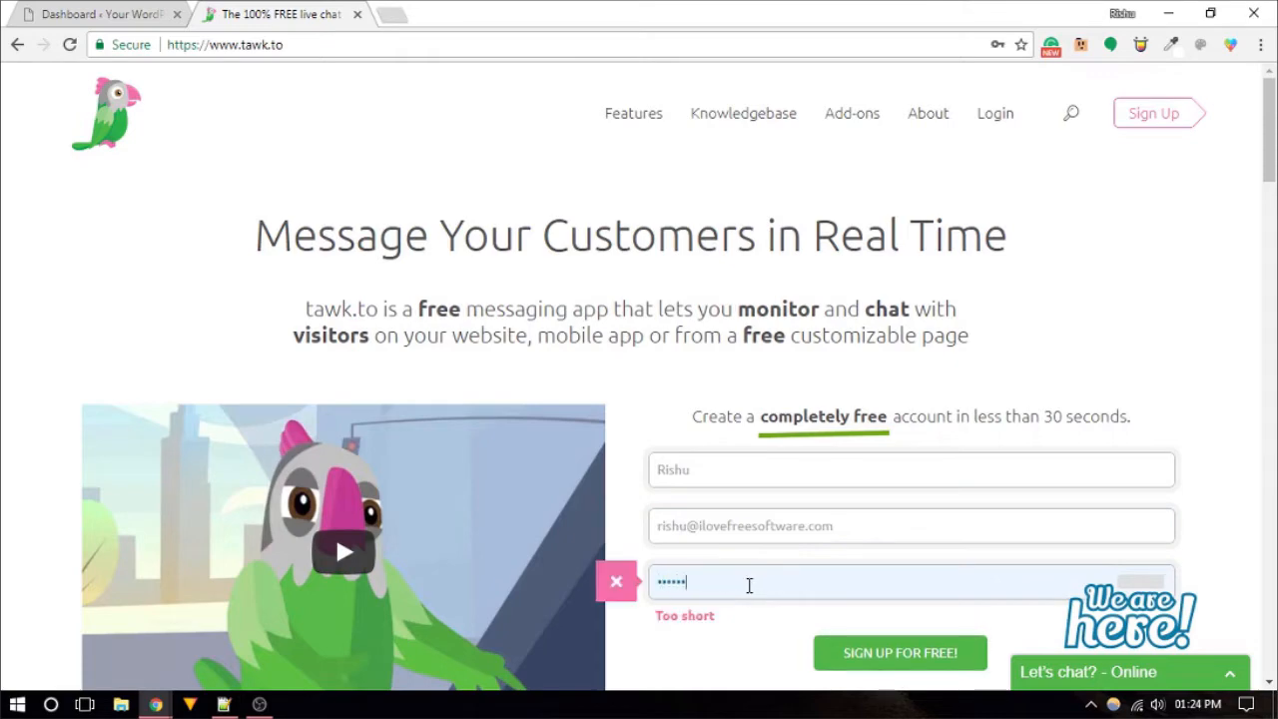
click(898, 651)
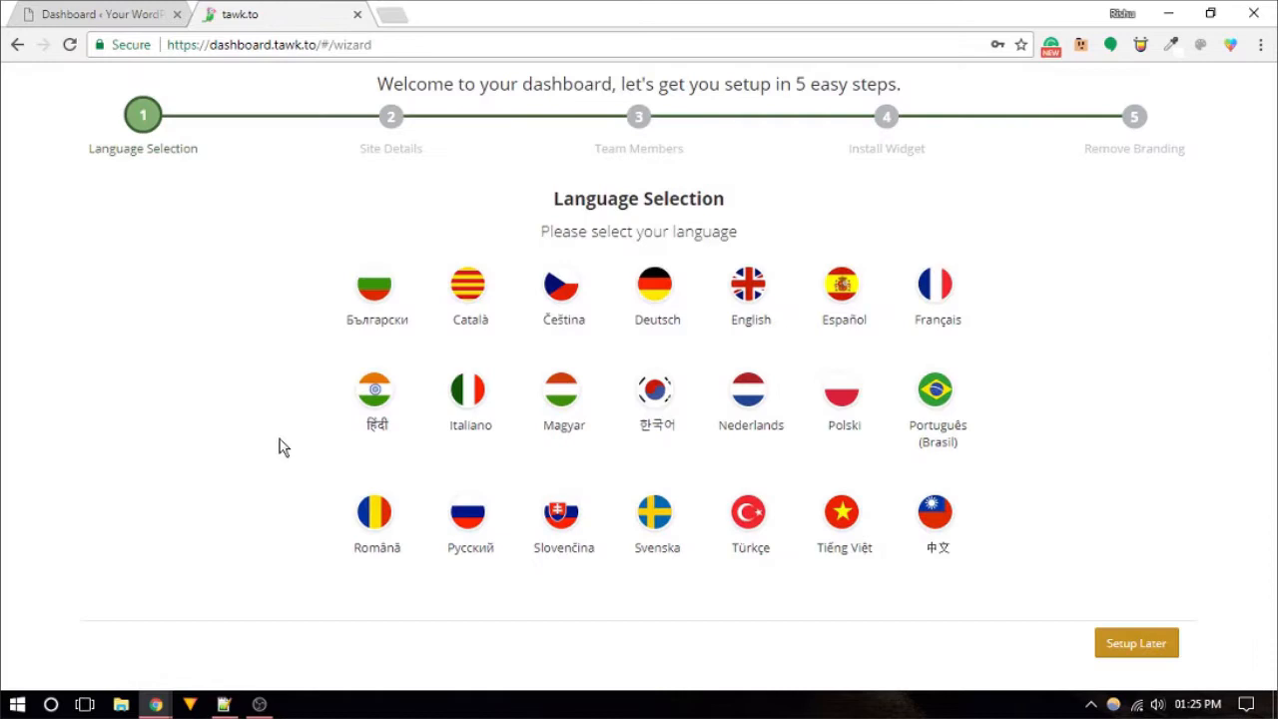
mouse_move(511, 459)
text(ilov)
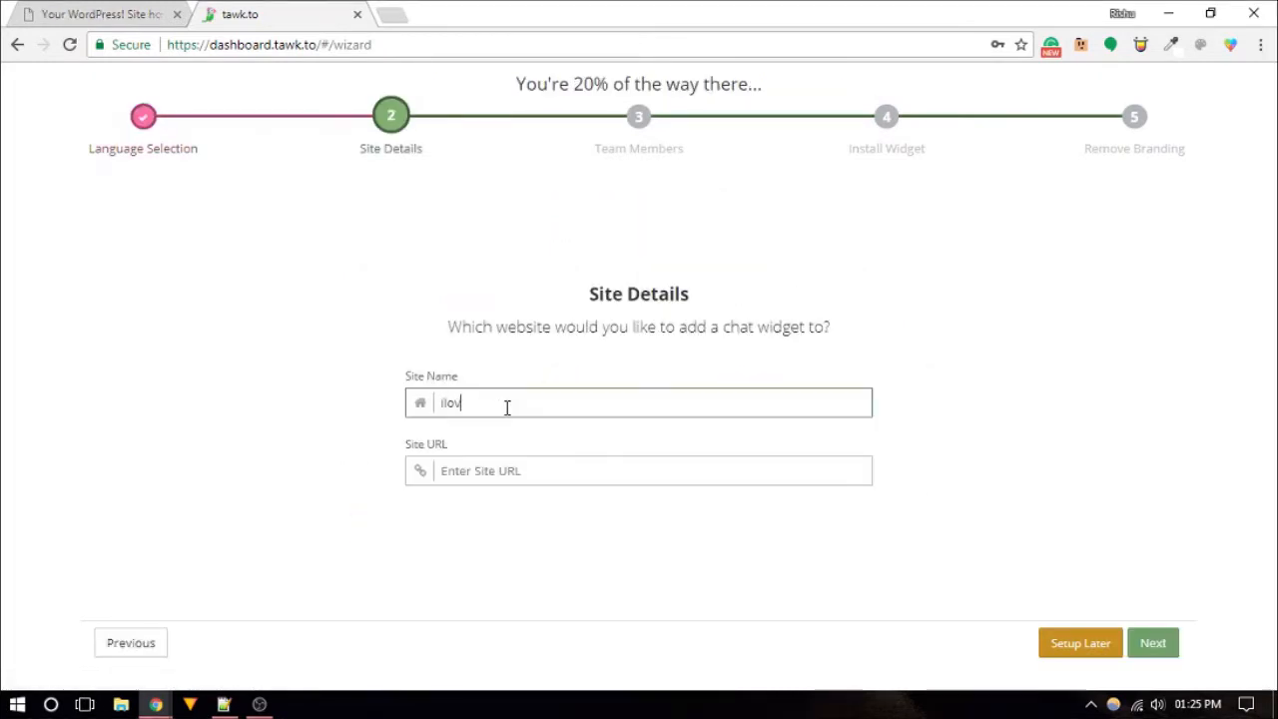
Step: Advance the setup wizard past site details and team members to the widget code, then return to WordPress
click(1153, 643)
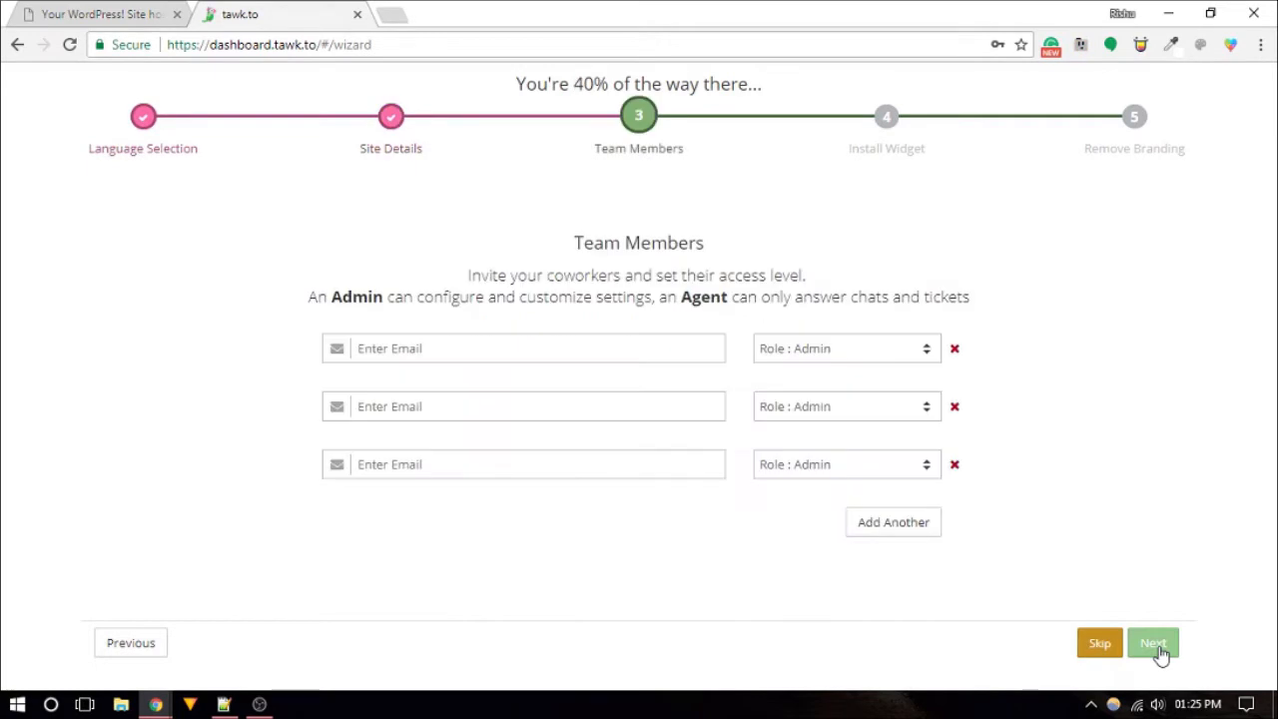
click(1152, 643)
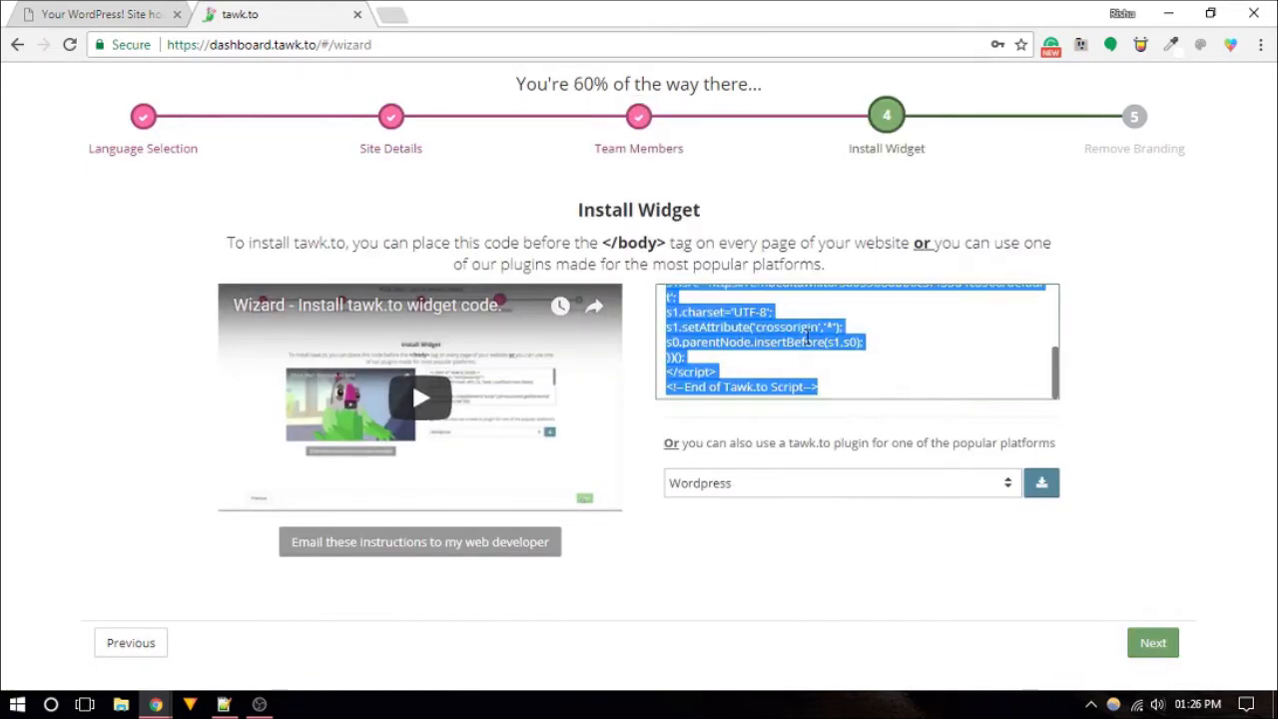
click(90, 14)
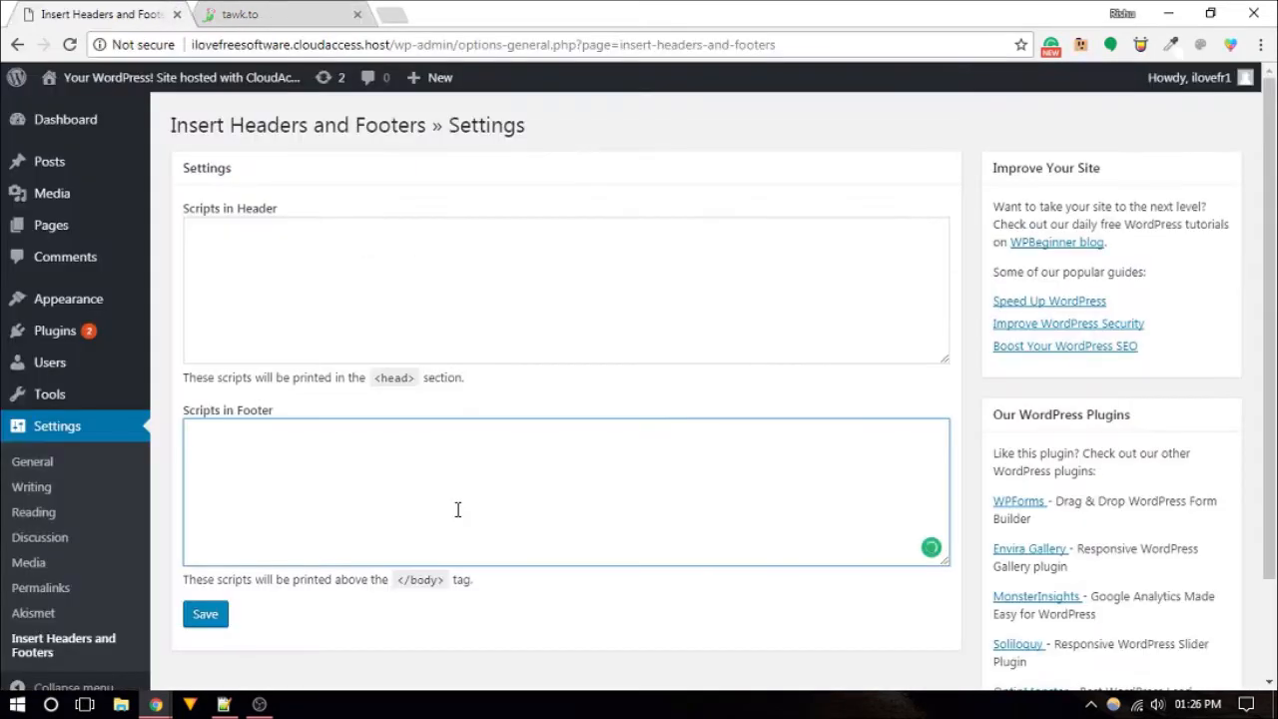
Step: Save the tawk.to widget code in the Scripts in Footer field of Insert Headers and Footers
click(204, 613)
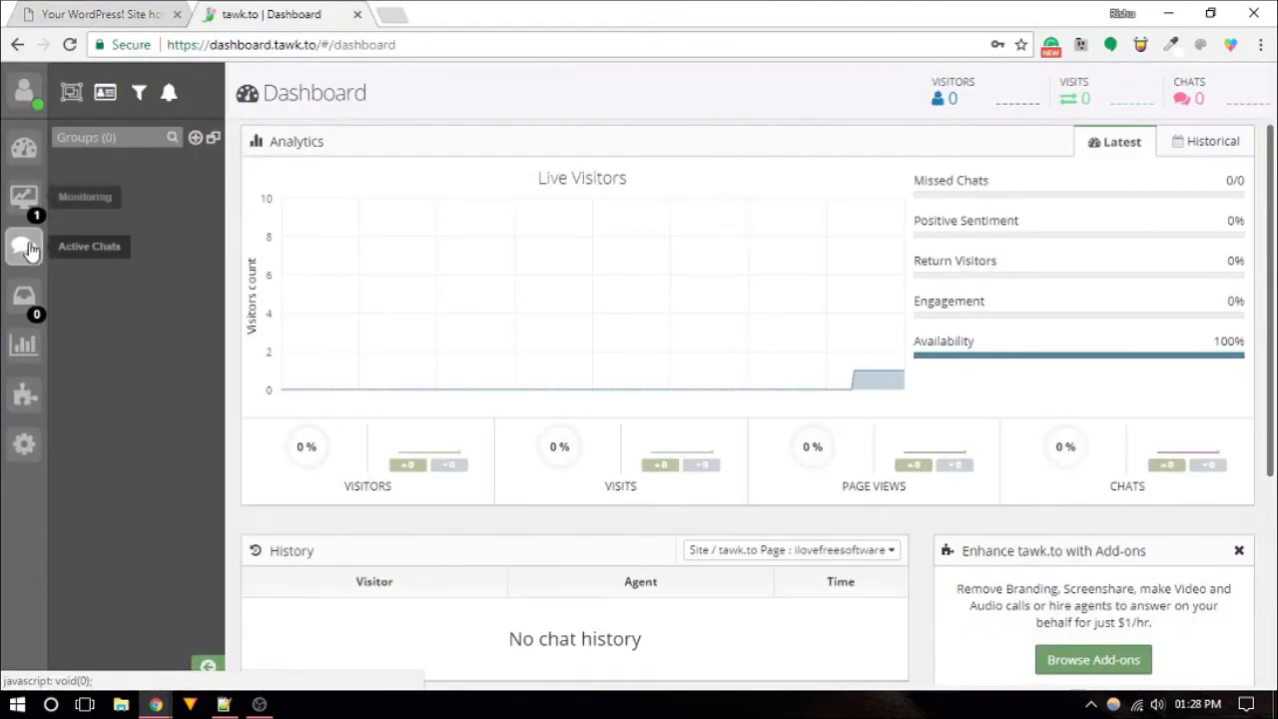
mouse_move(24, 343)
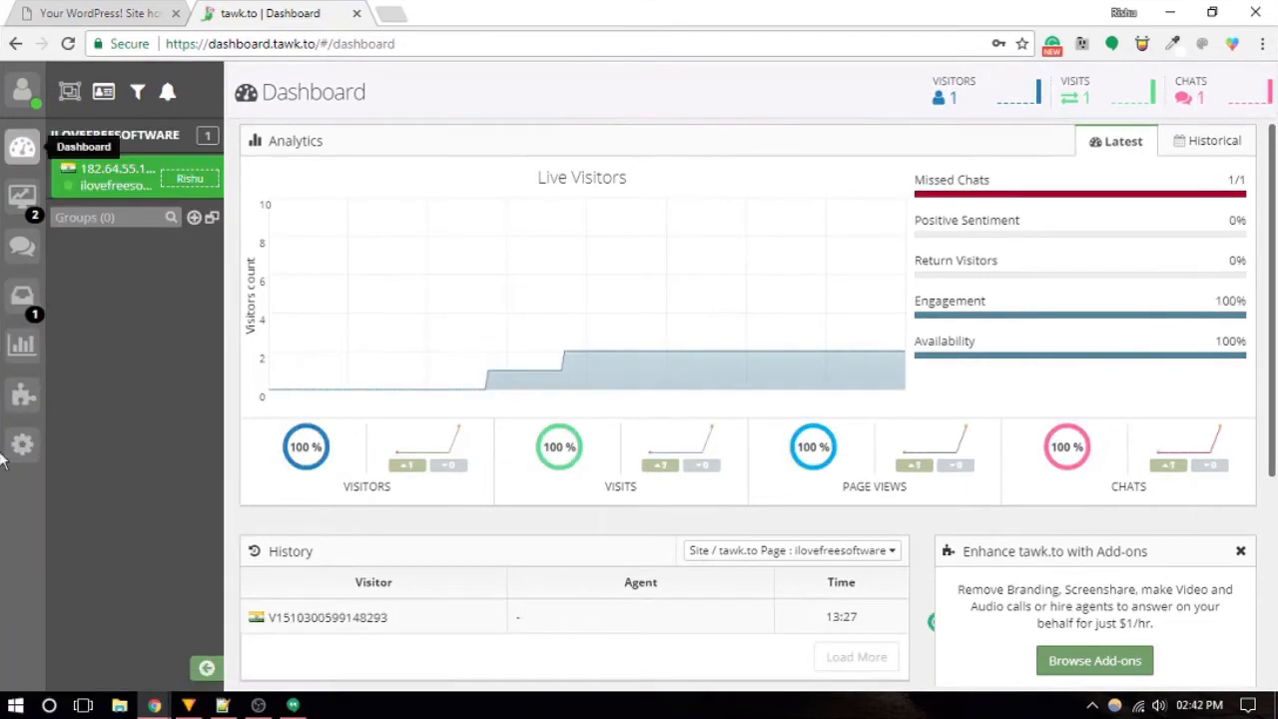
mouse_move(22, 443)
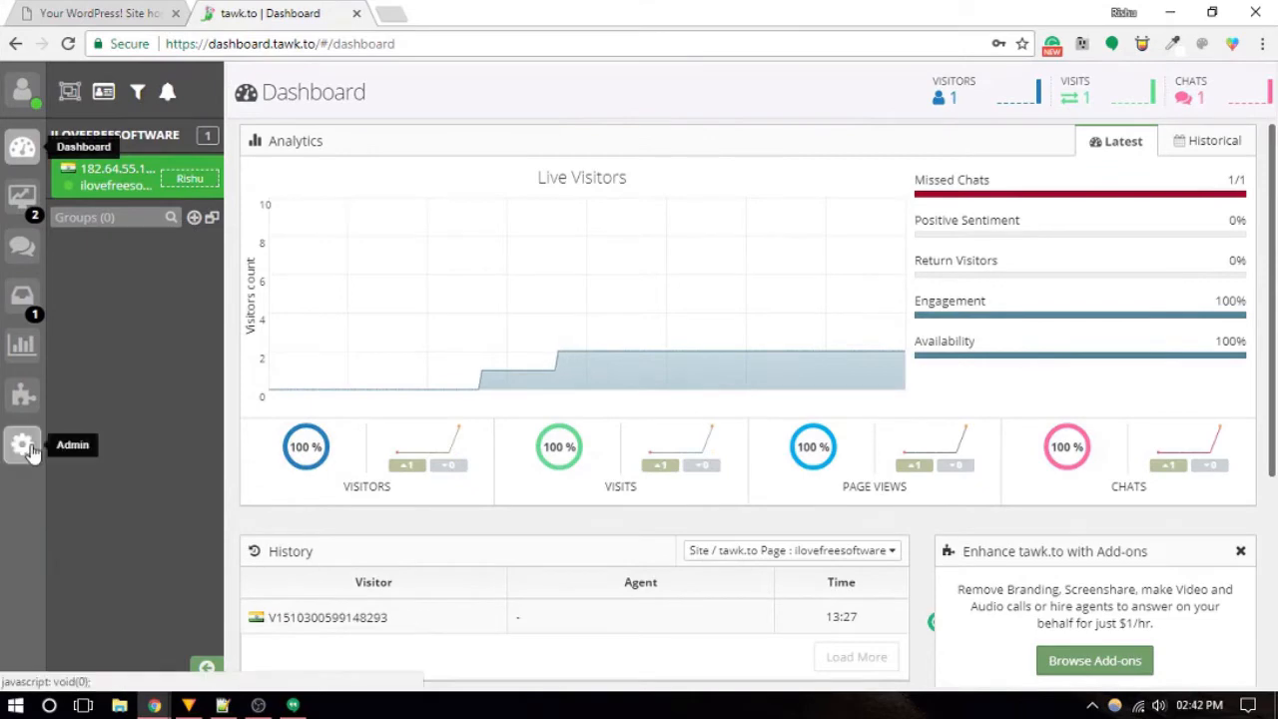
Step: View the Triggers list for the ilovefreesoftware property from the tawk.to Admin settings
click(22, 444)
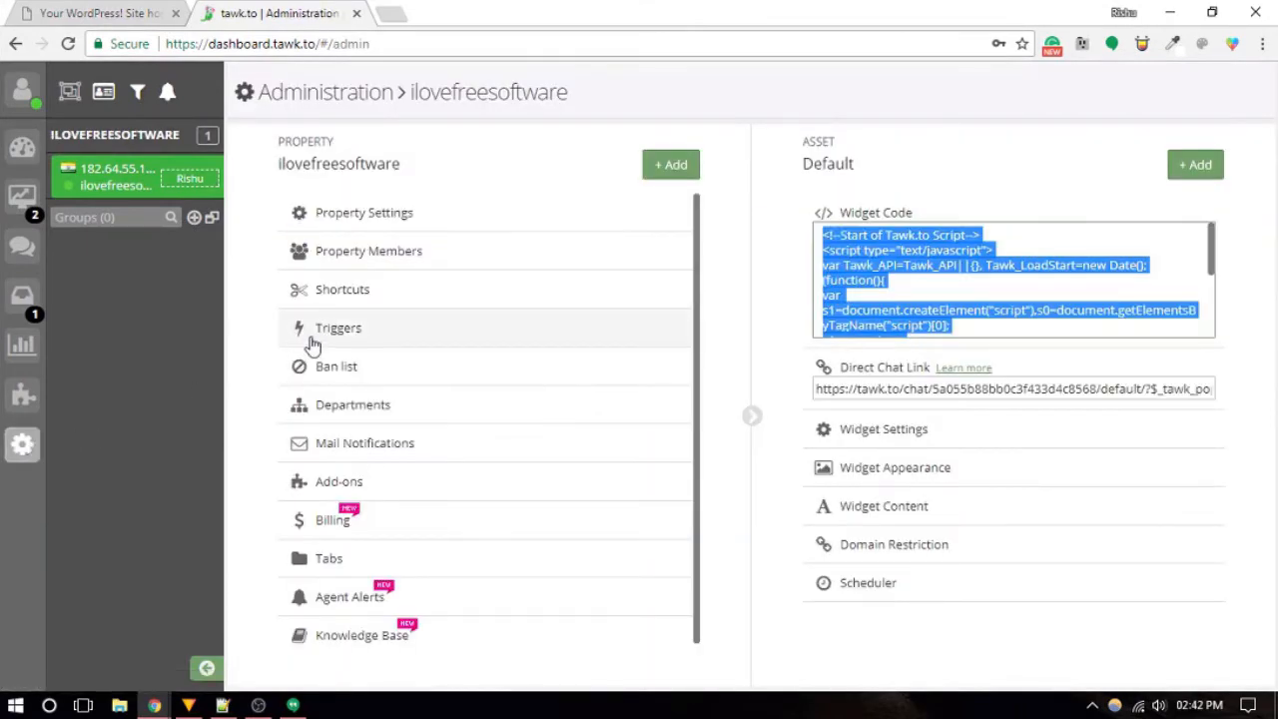
click(340, 328)
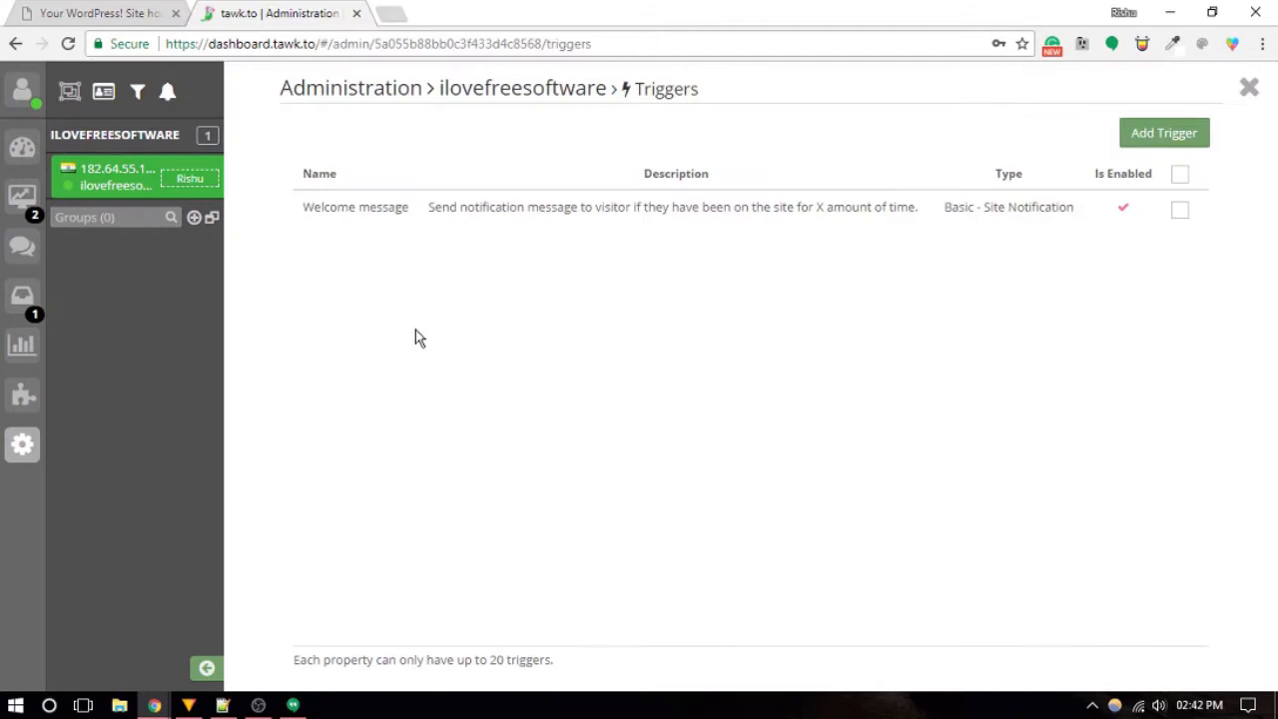
click(1161, 131)
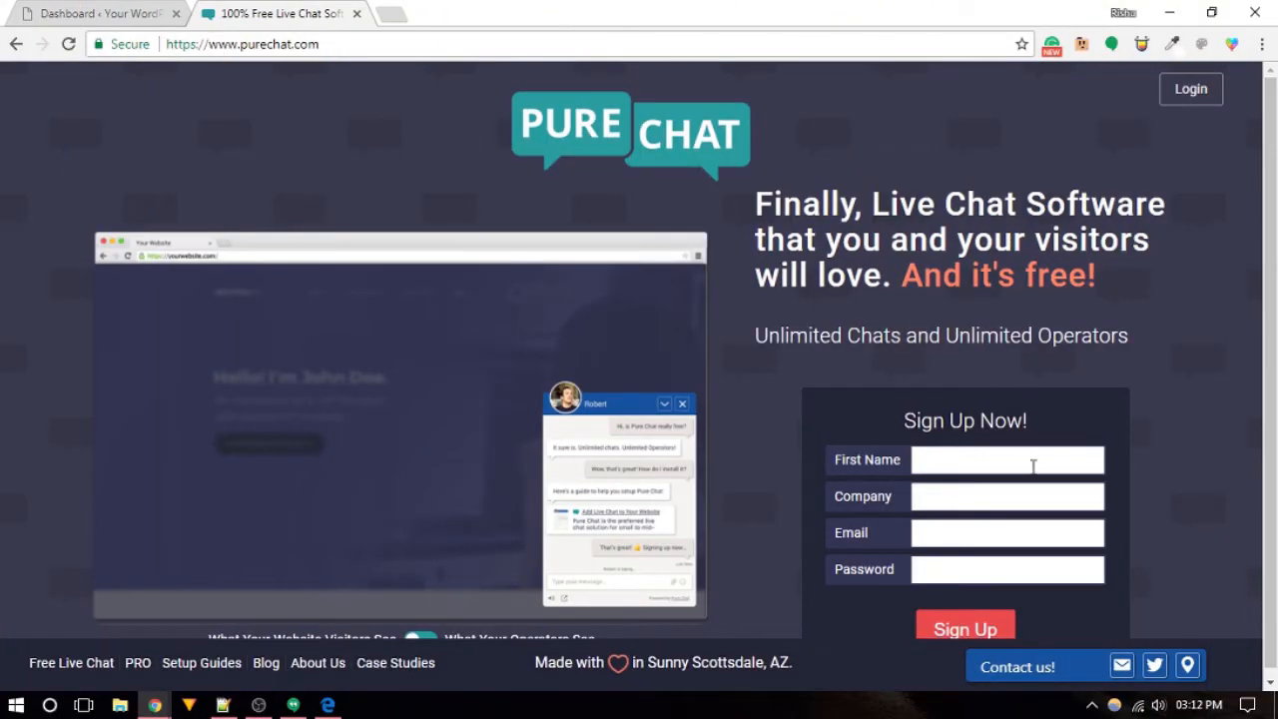
Step: Sign up for Pure Chat with first name 'Rishu', company, email and password
text(R)
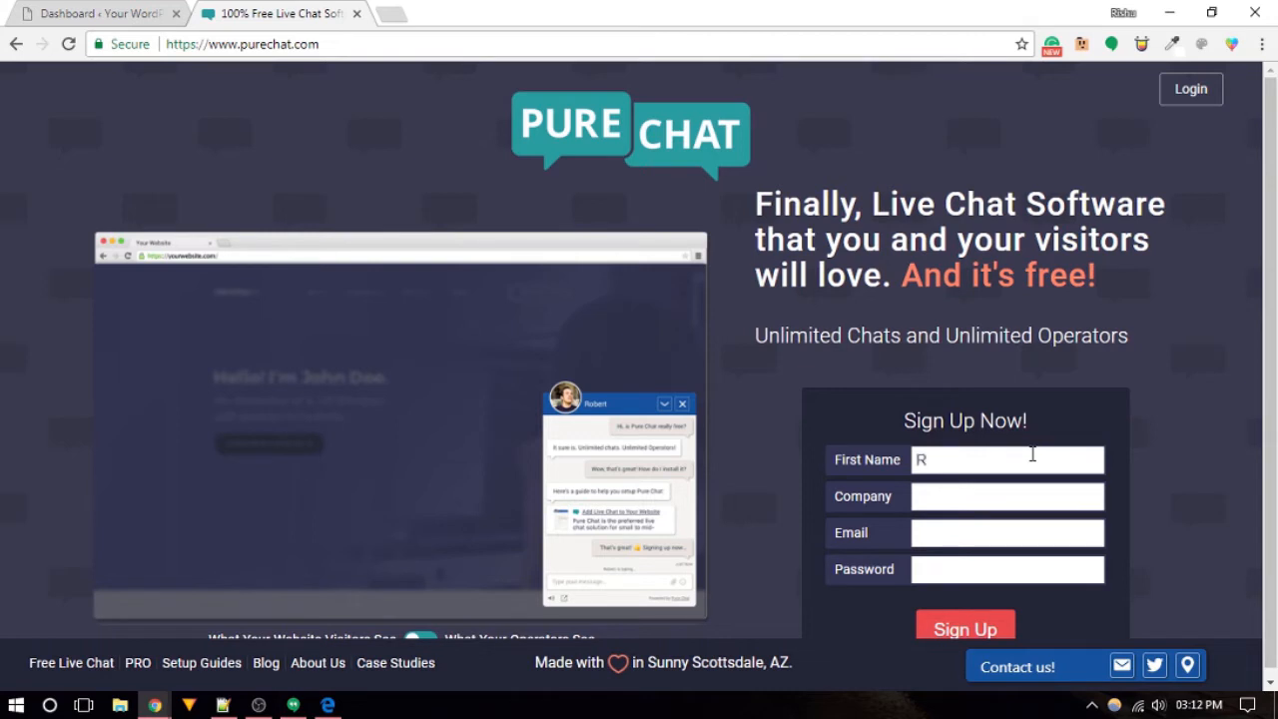
text(ishu)
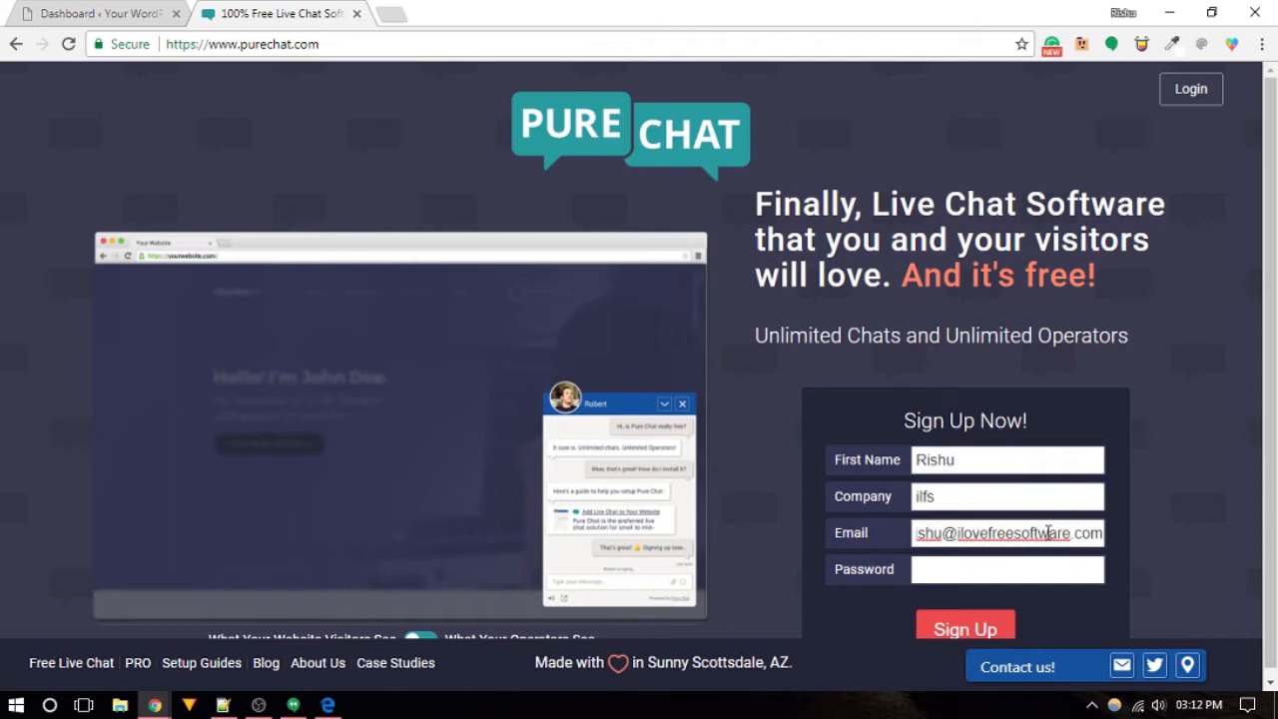
click(964, 627)
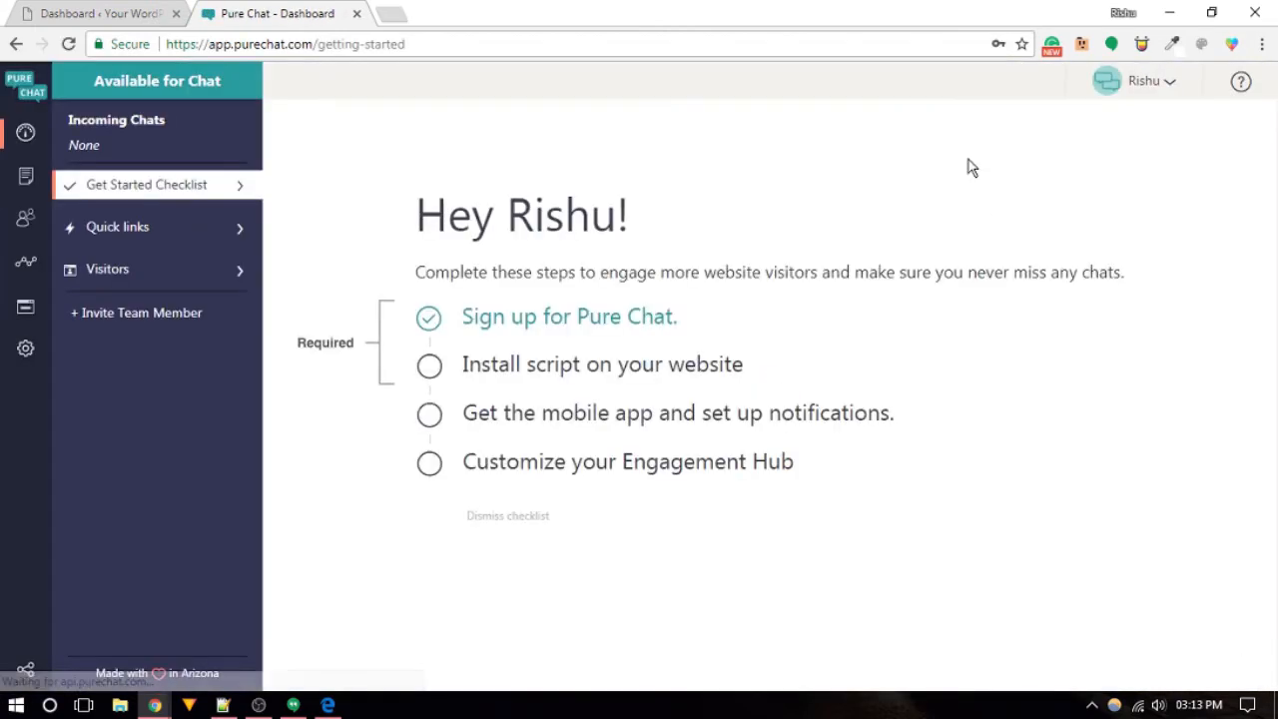
Step: Reach the Pure Chat install page and select its code snippet for the WordPress site
click(603, 363)
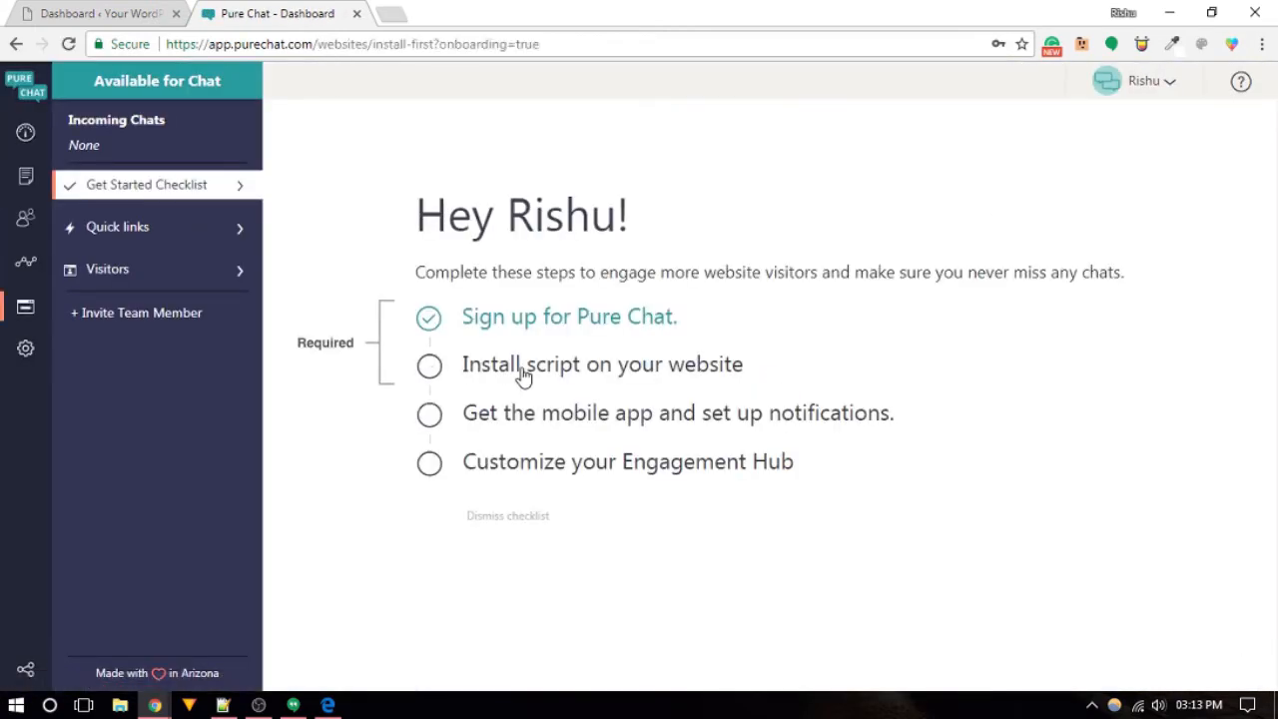
click(603, 364)
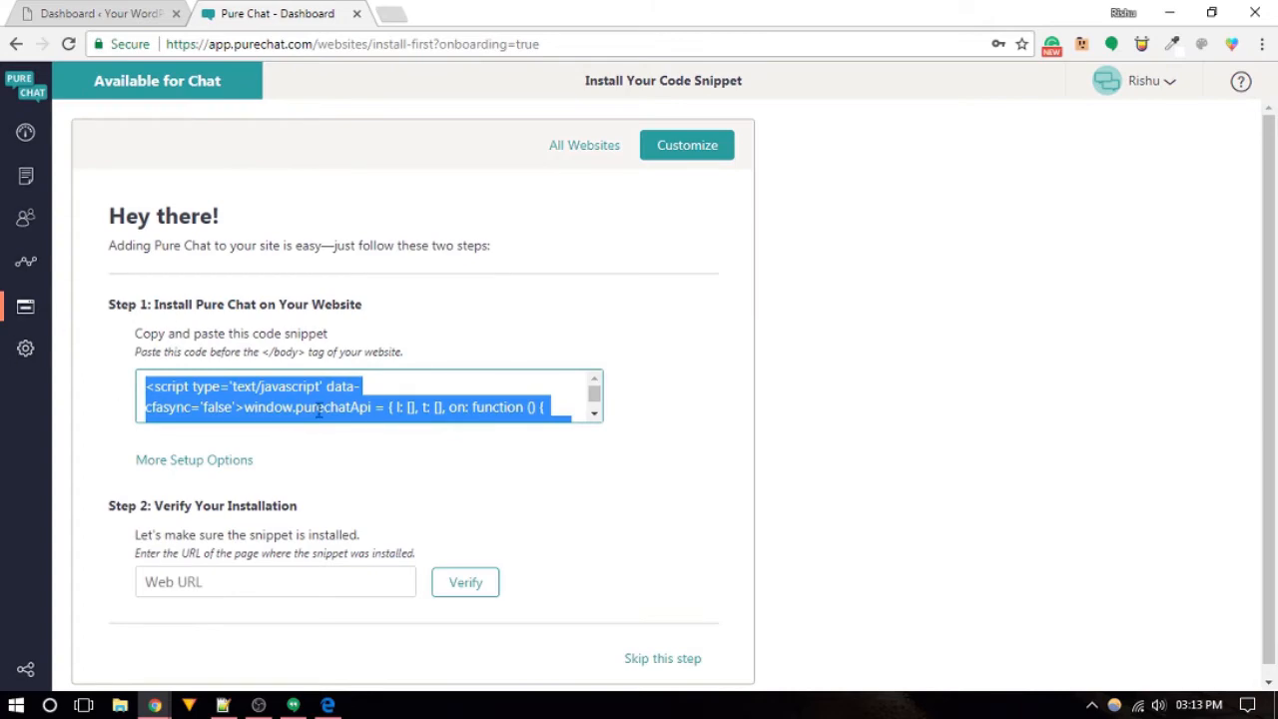
click(96, 12)
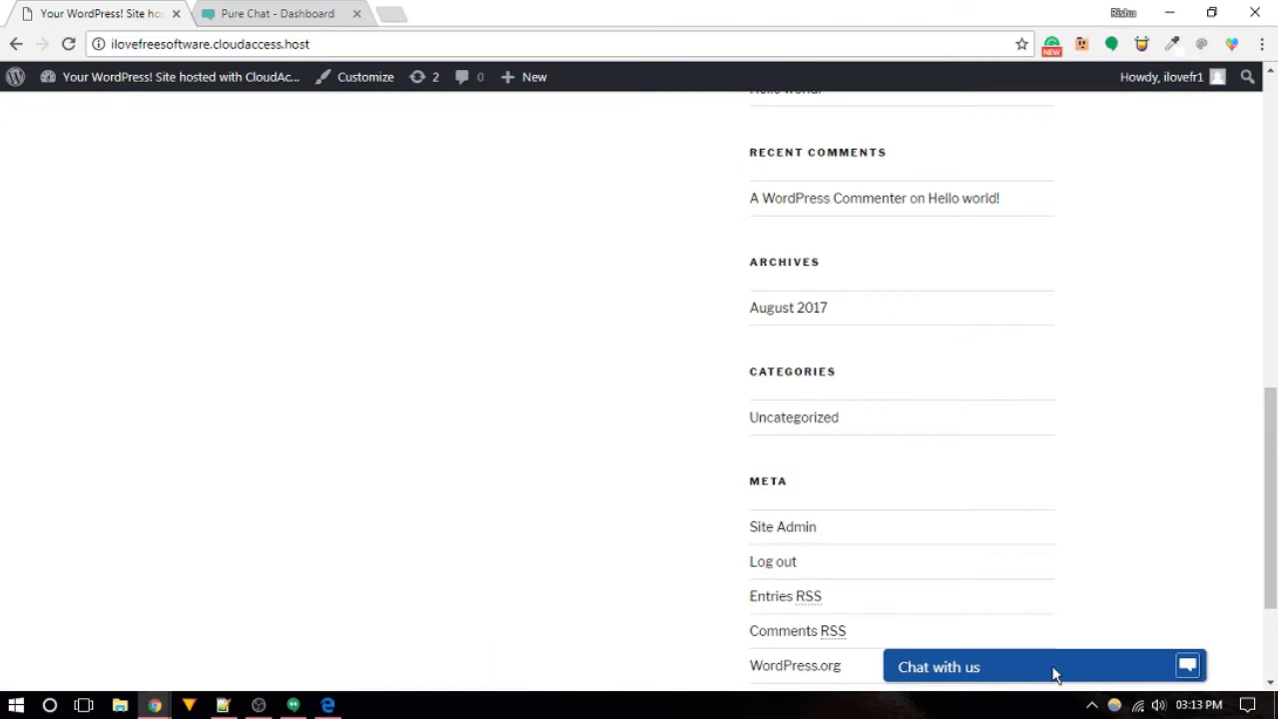
Step: Show Pure Chat's Quick Links page and go to Customize Chat Box
click(277, 11)
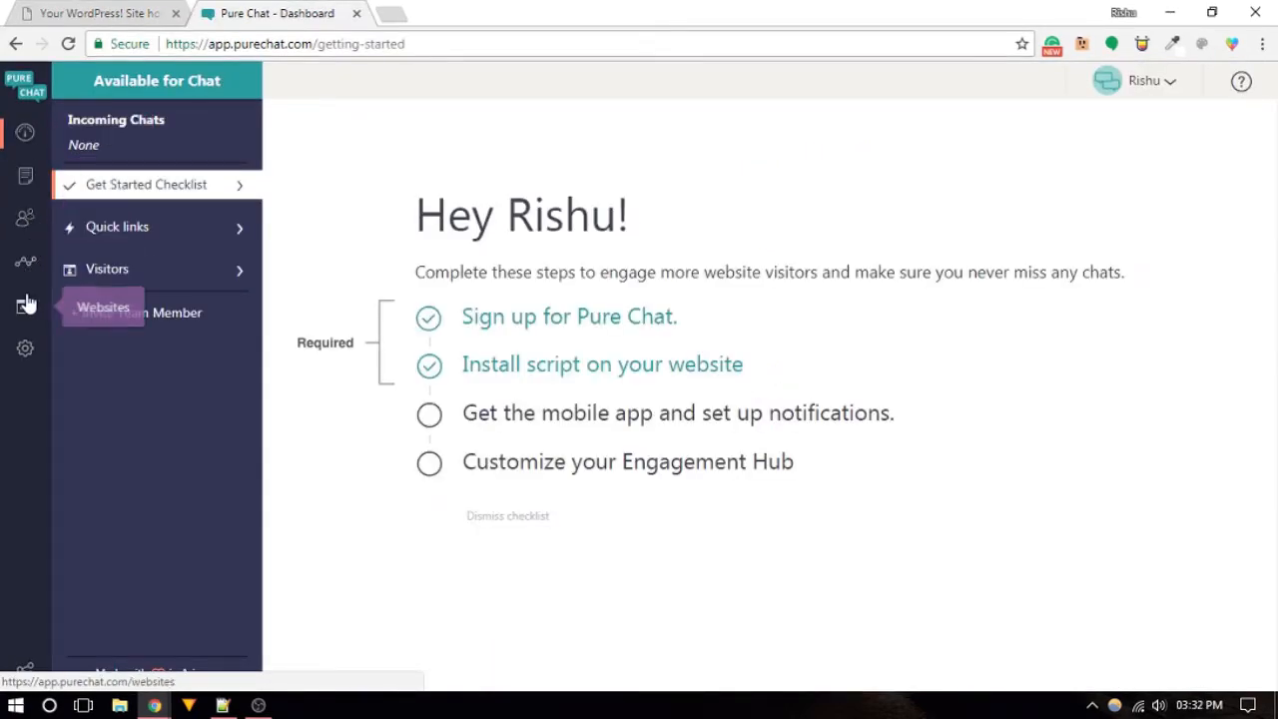
click(116, 226)
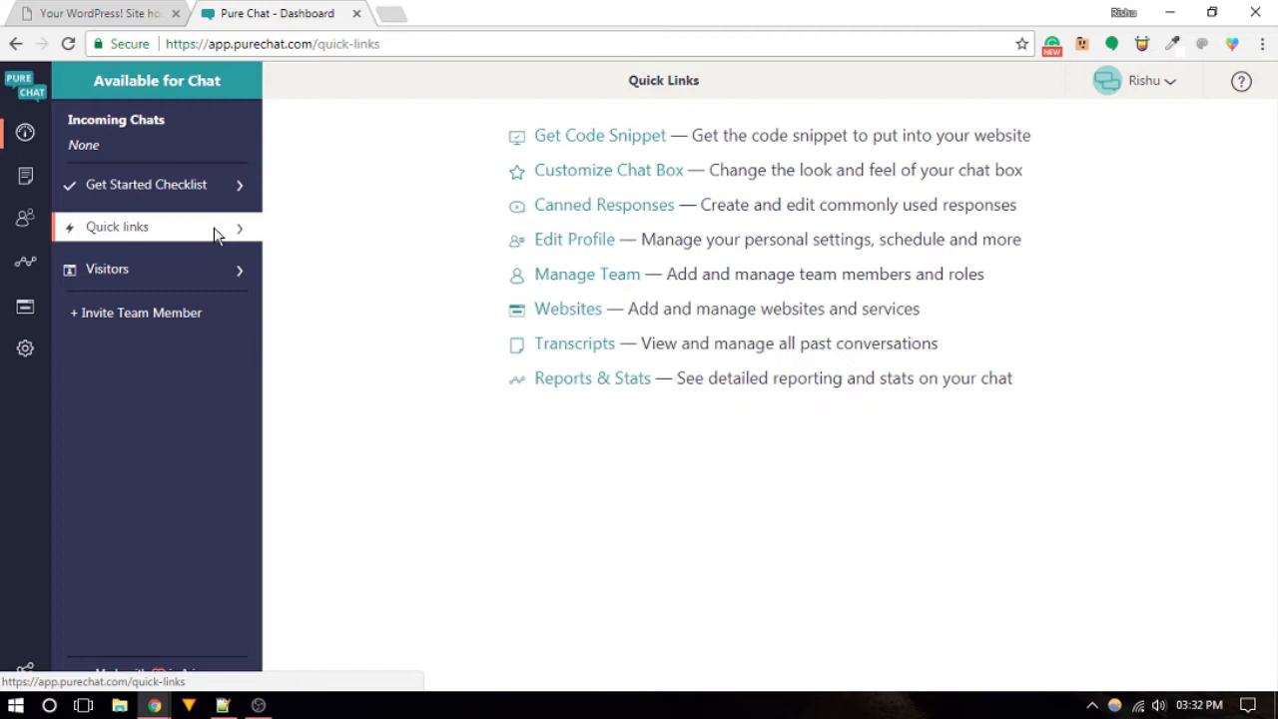
mouse_move(615, 184)
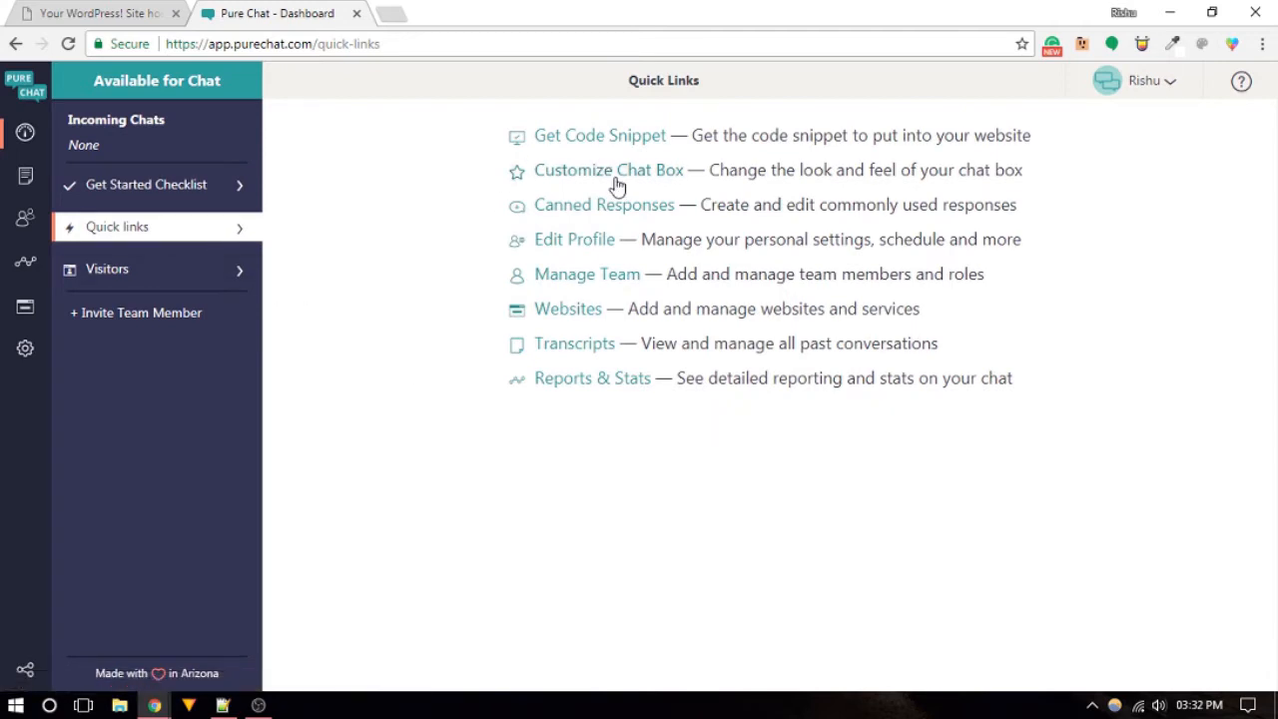
click(96, 12)
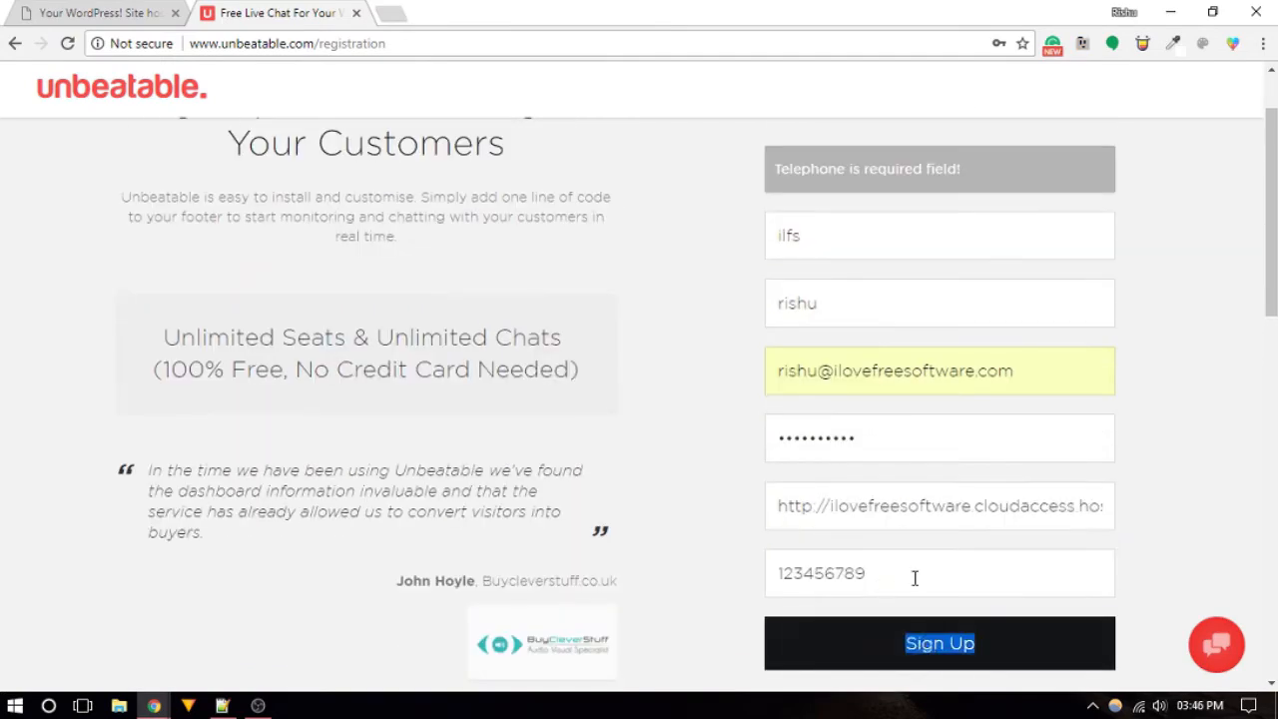
Step: Register the Unbeatable account and test its chat widget on the WordPress site
click(938, 643)
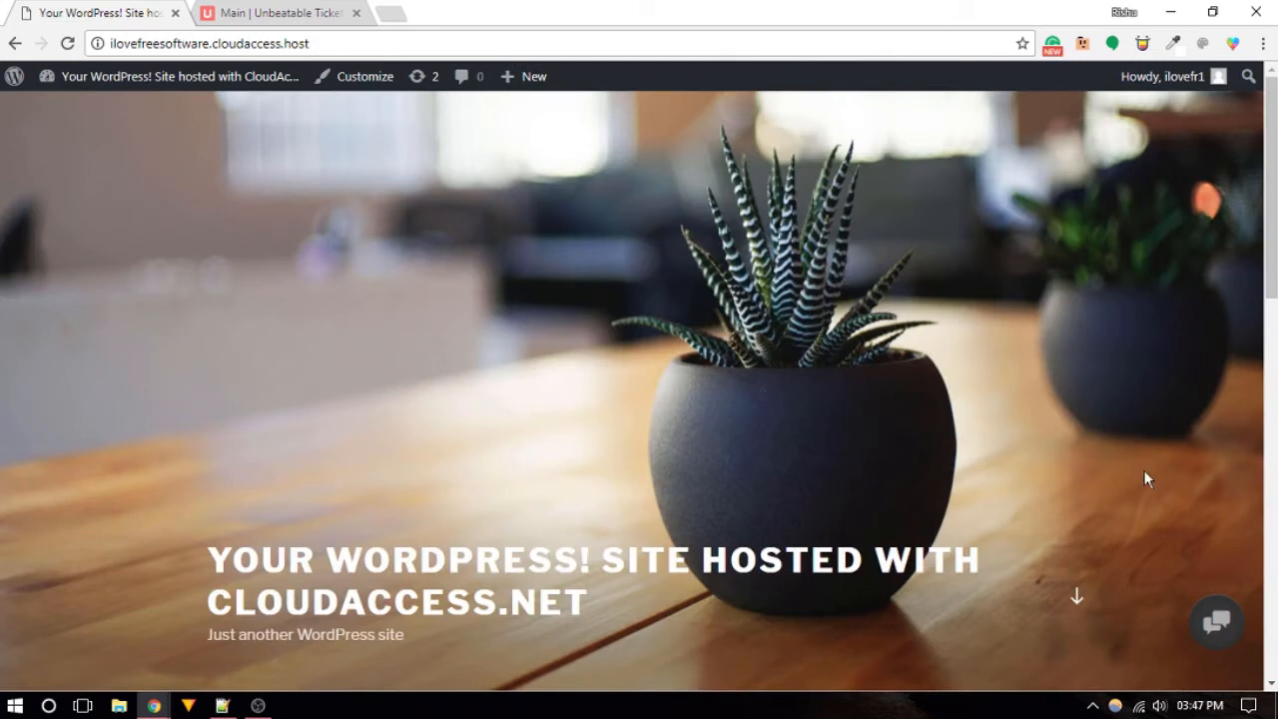
click(1216, 622)
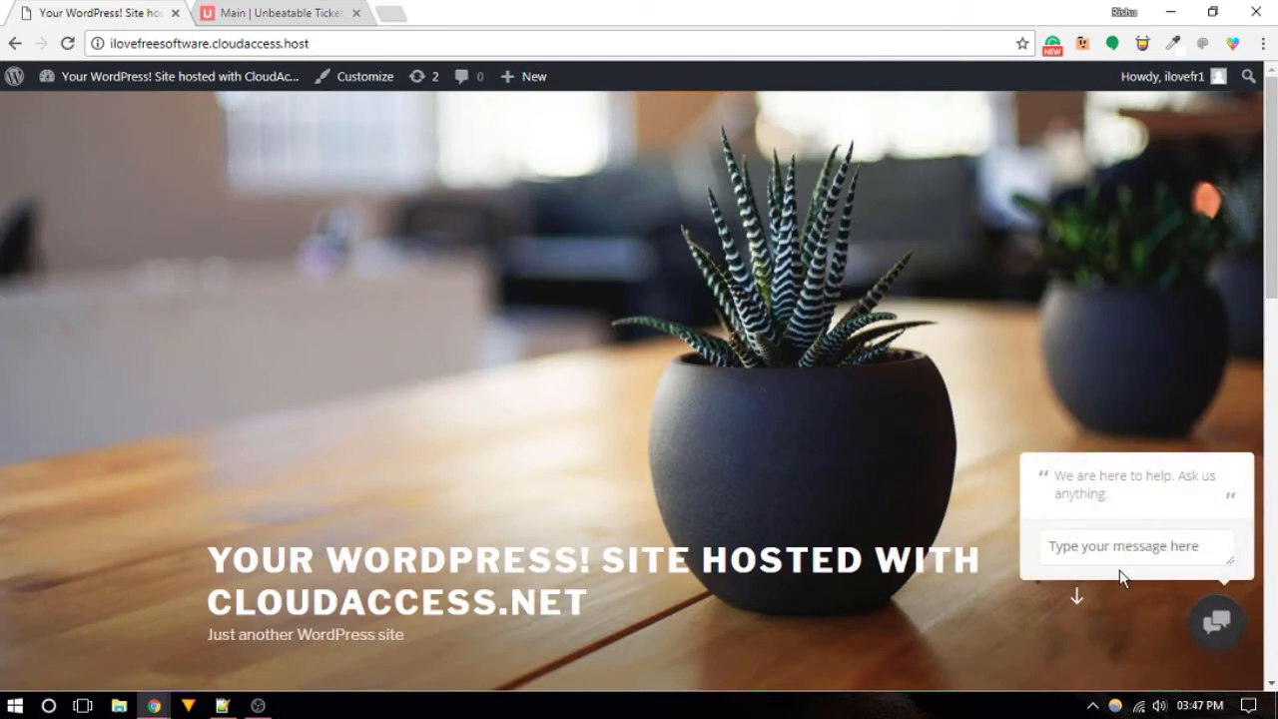
click(279, 12)
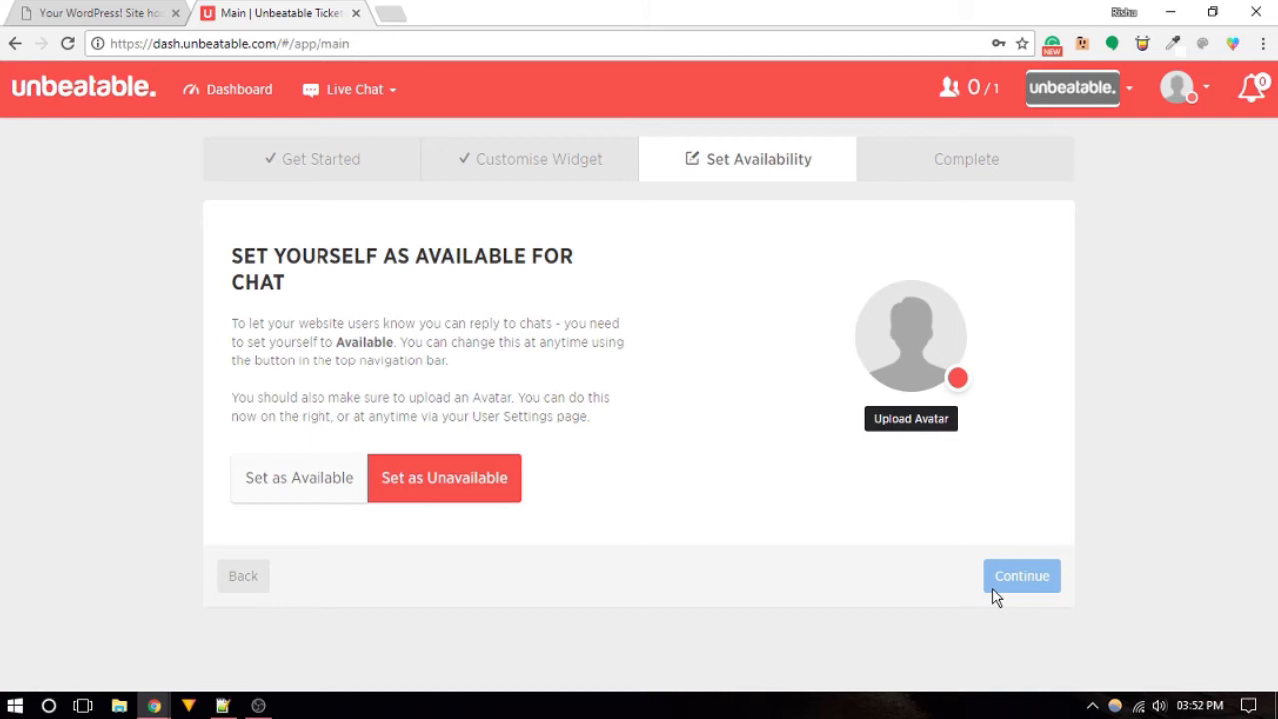
Step: Set the Unbeatable agent as available and continue the setup
click(298, 477)
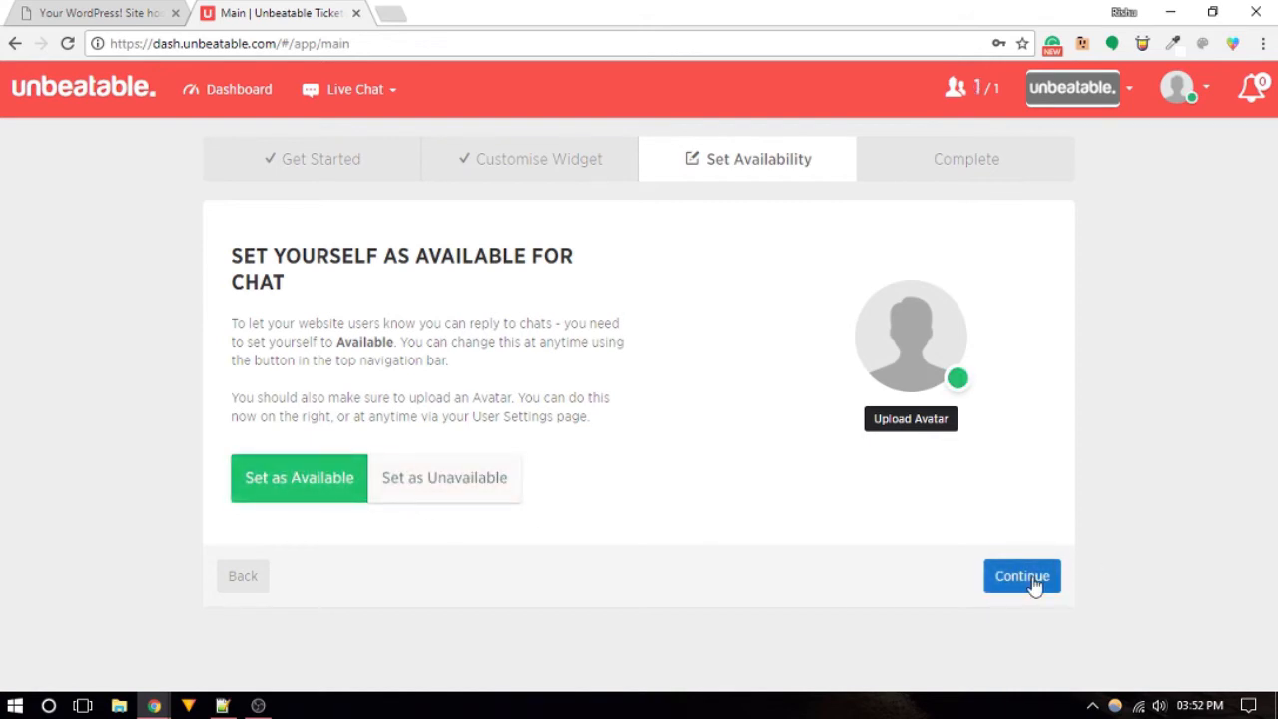
click(1022, 575)
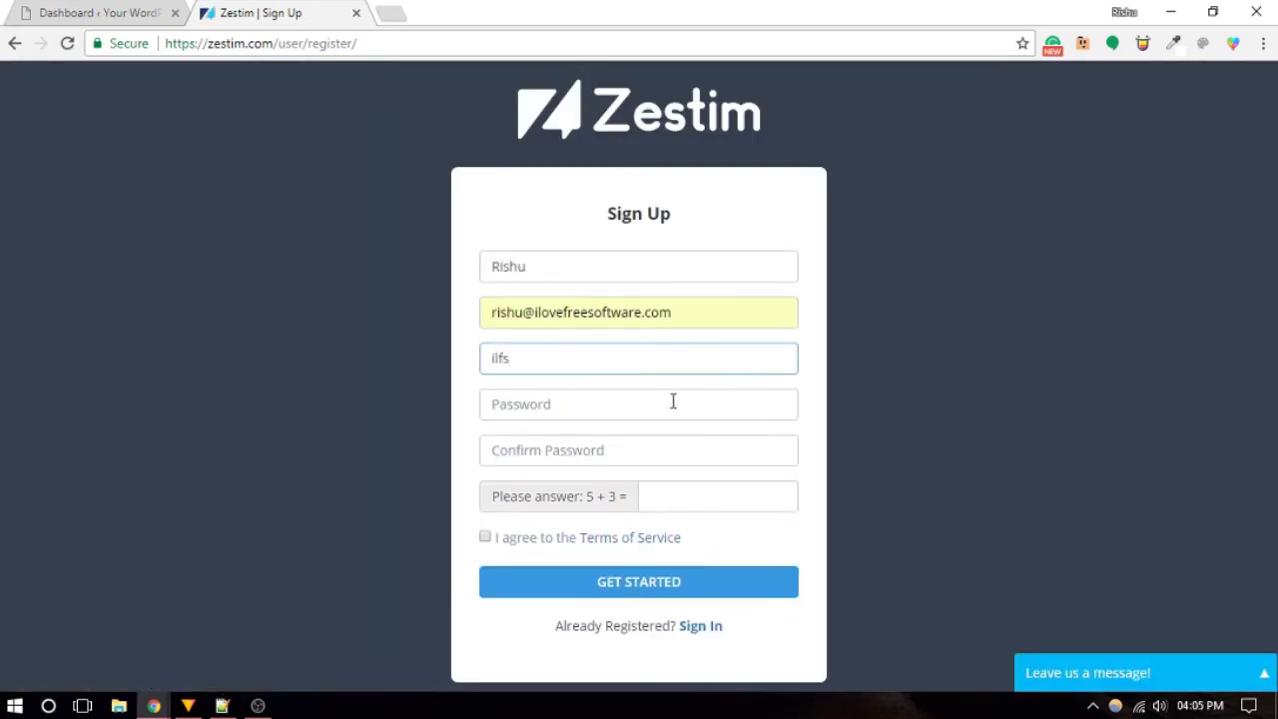
Step: Register the Zestim account, get its chat code and save it in WordPress footer scripts
click(639, 581)
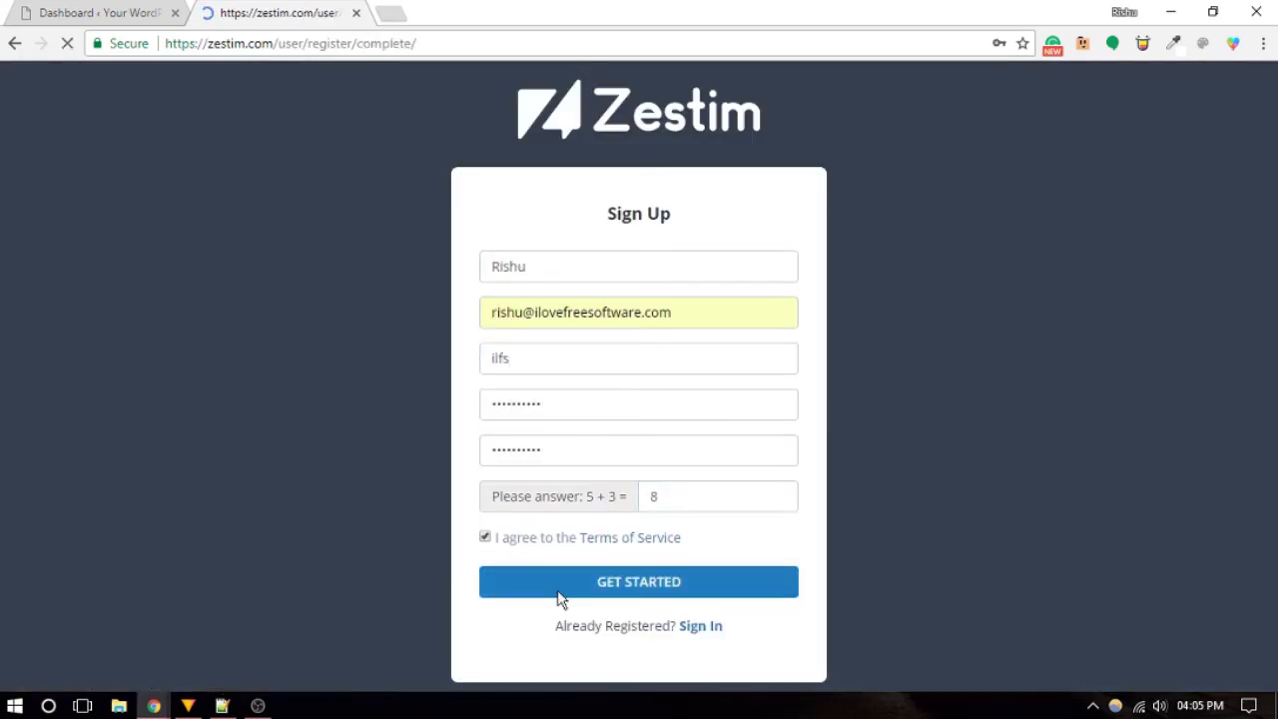
click(639, 581)
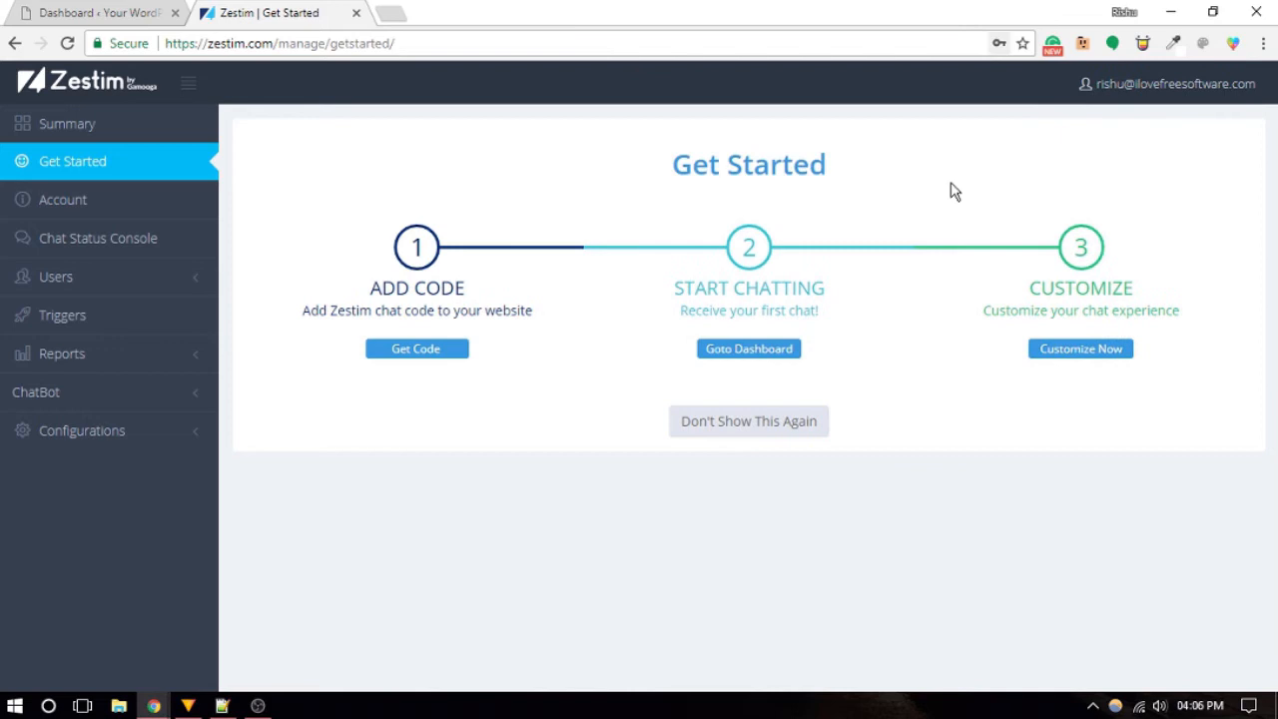
mouse_move(807, 467)
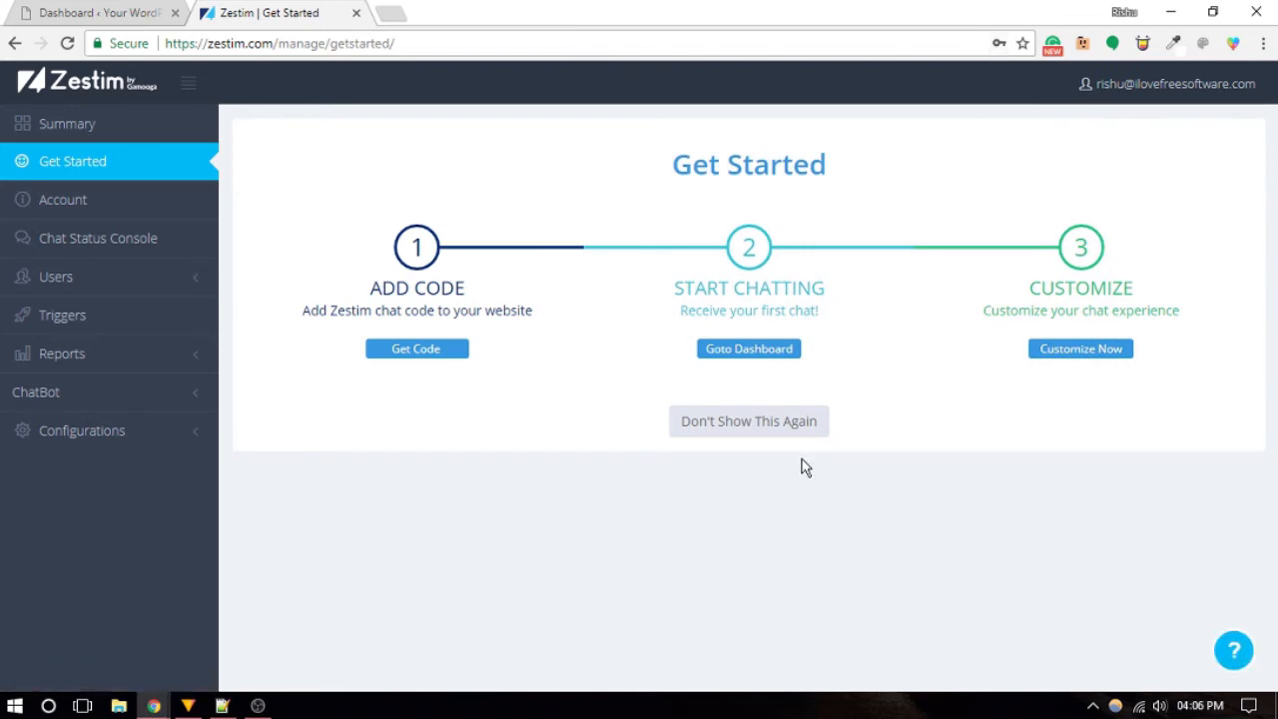
click(415, 347)
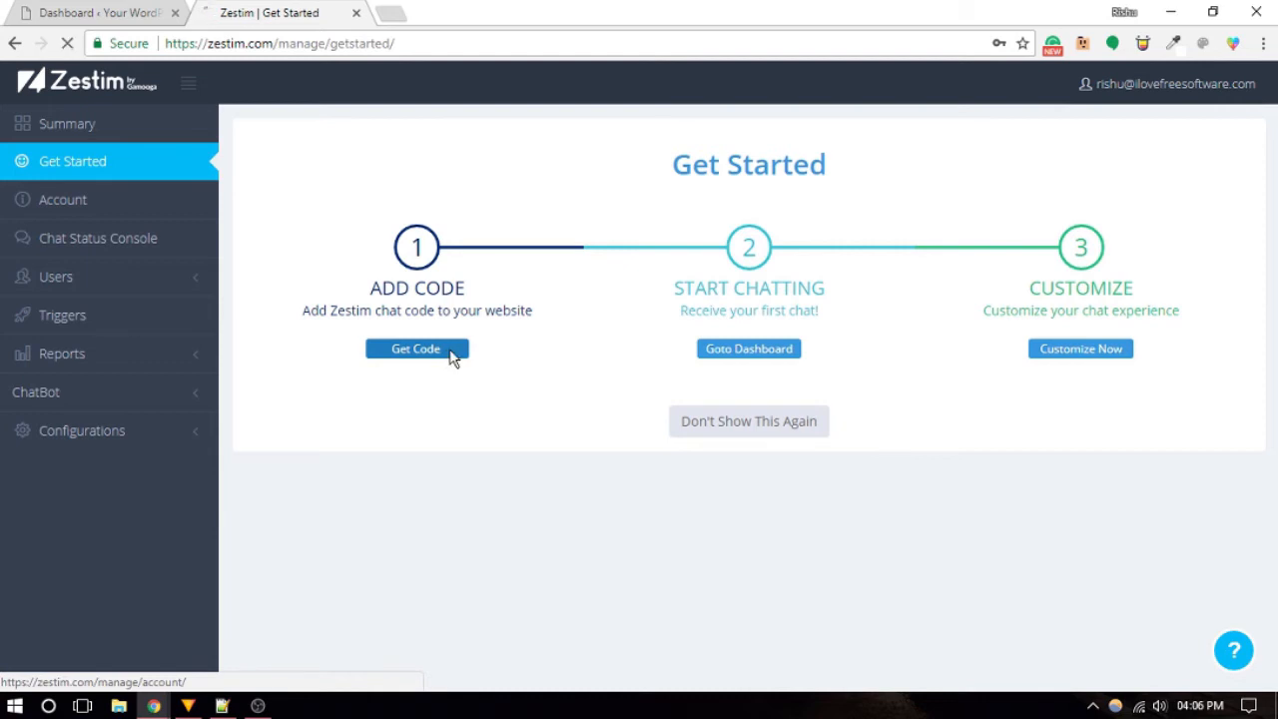
click(415, 347)
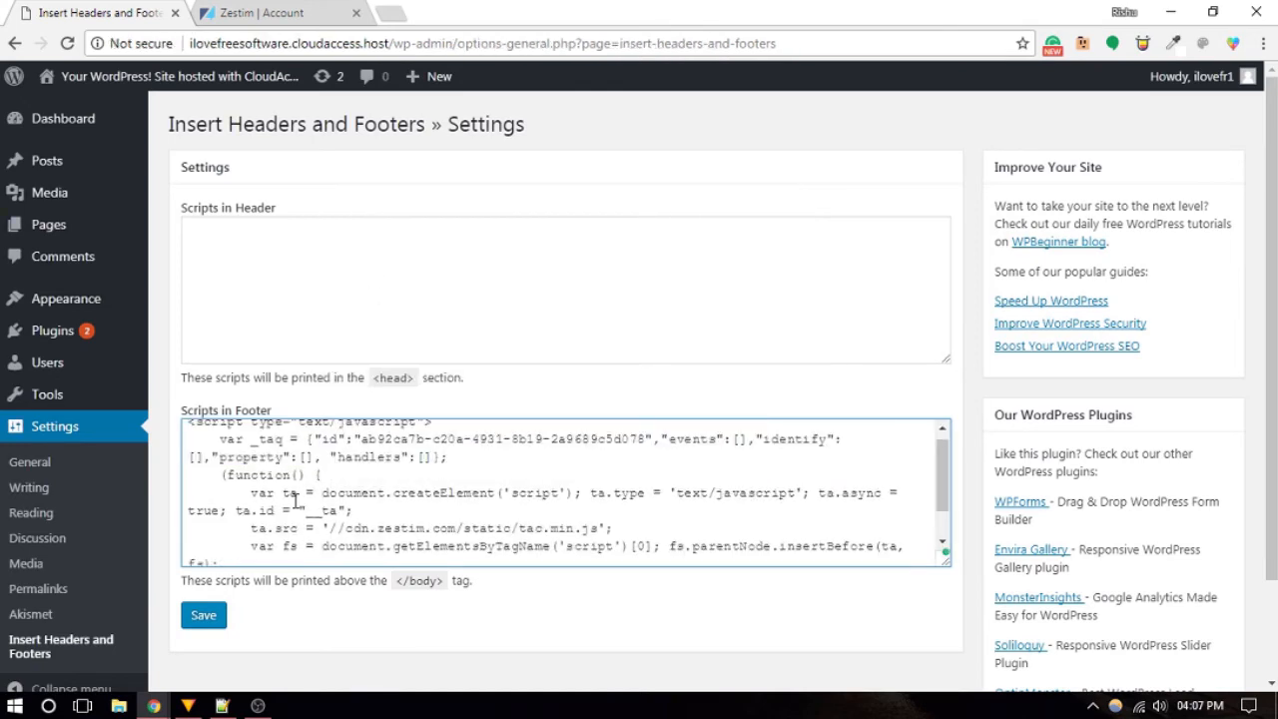
click(204, 615)
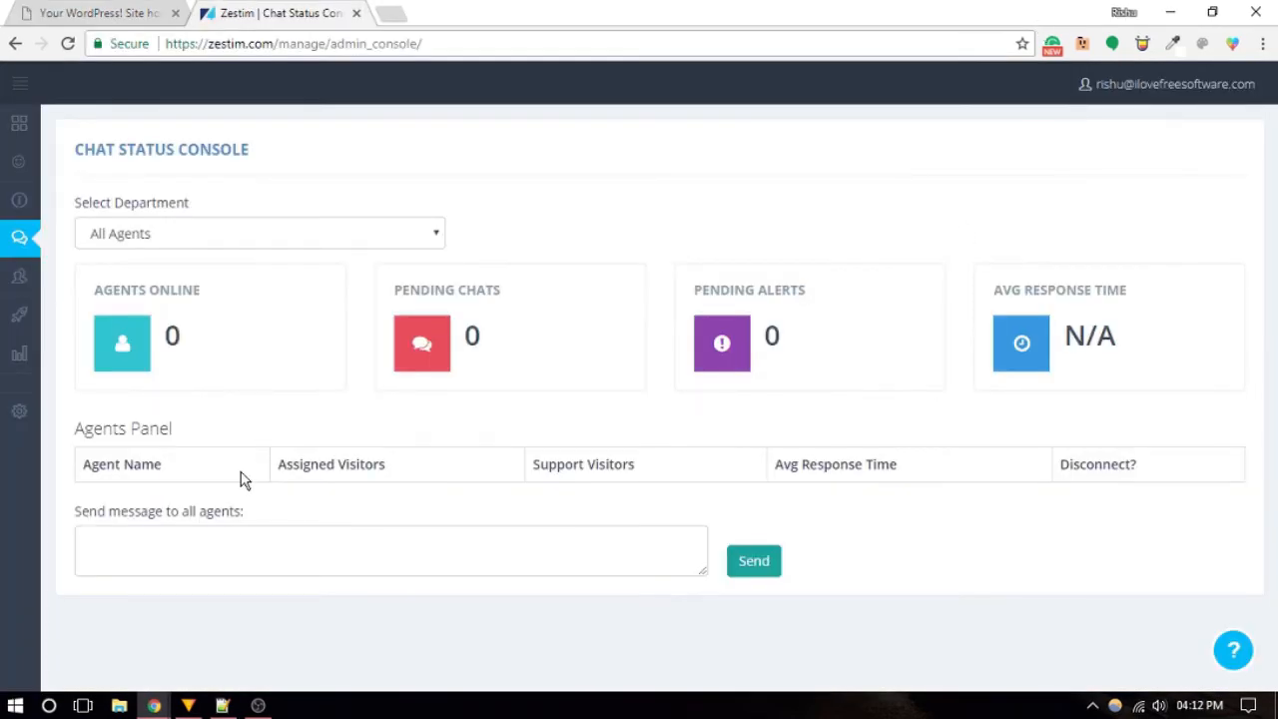
Step: Focus the 'Send message to all agents' box in Zestim's Chat Status Console
click(390, 549)
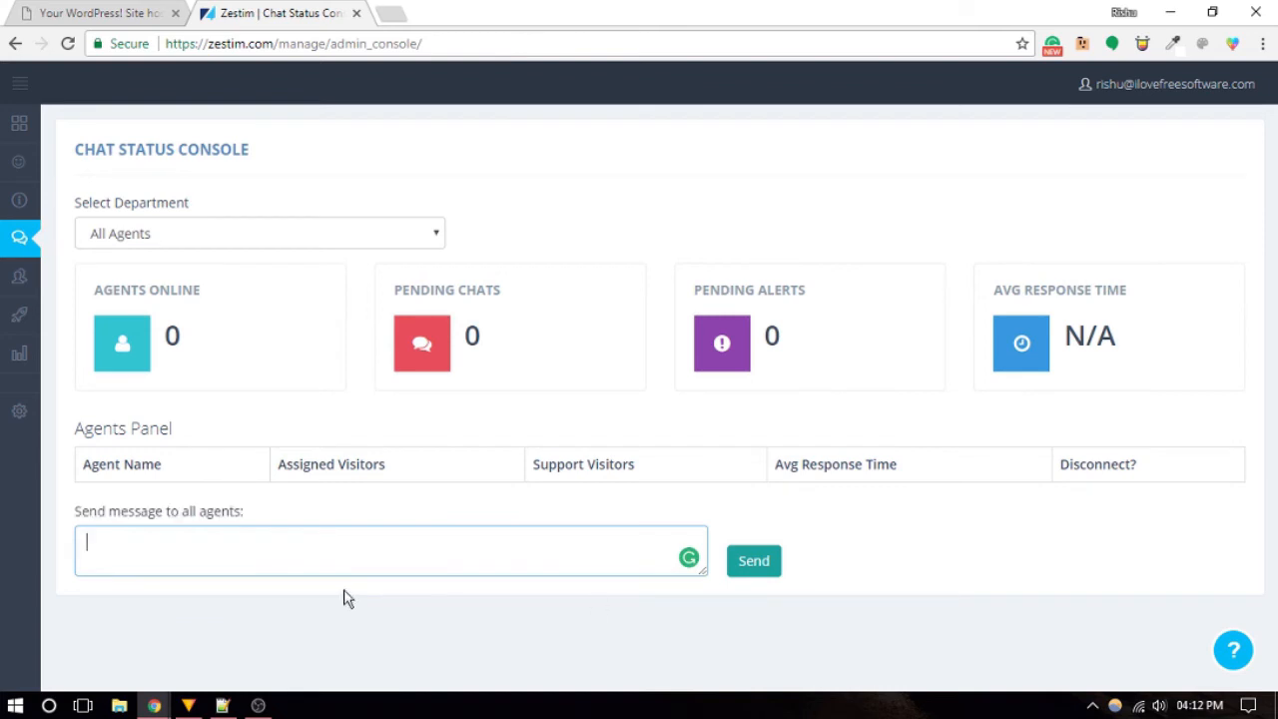
mouse_move(939, 567)
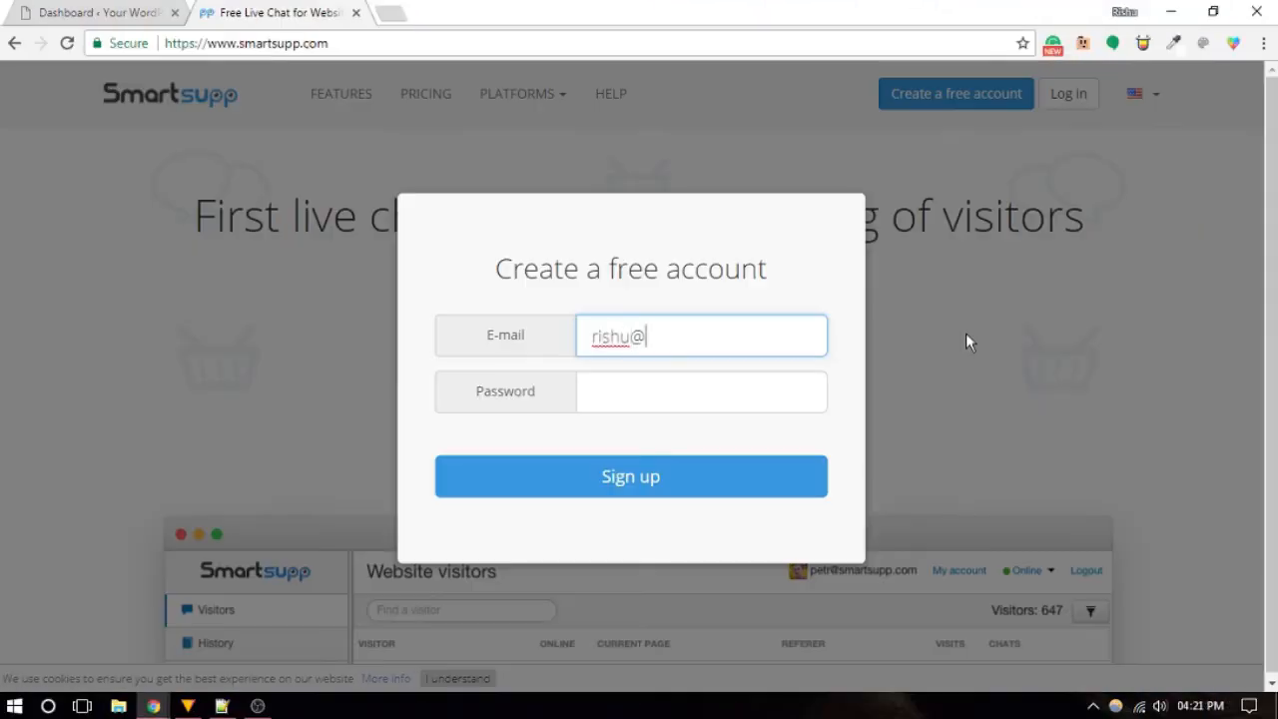
Step: Enter email and move to the password field on Smartsupp's free account form
click(631, 475)
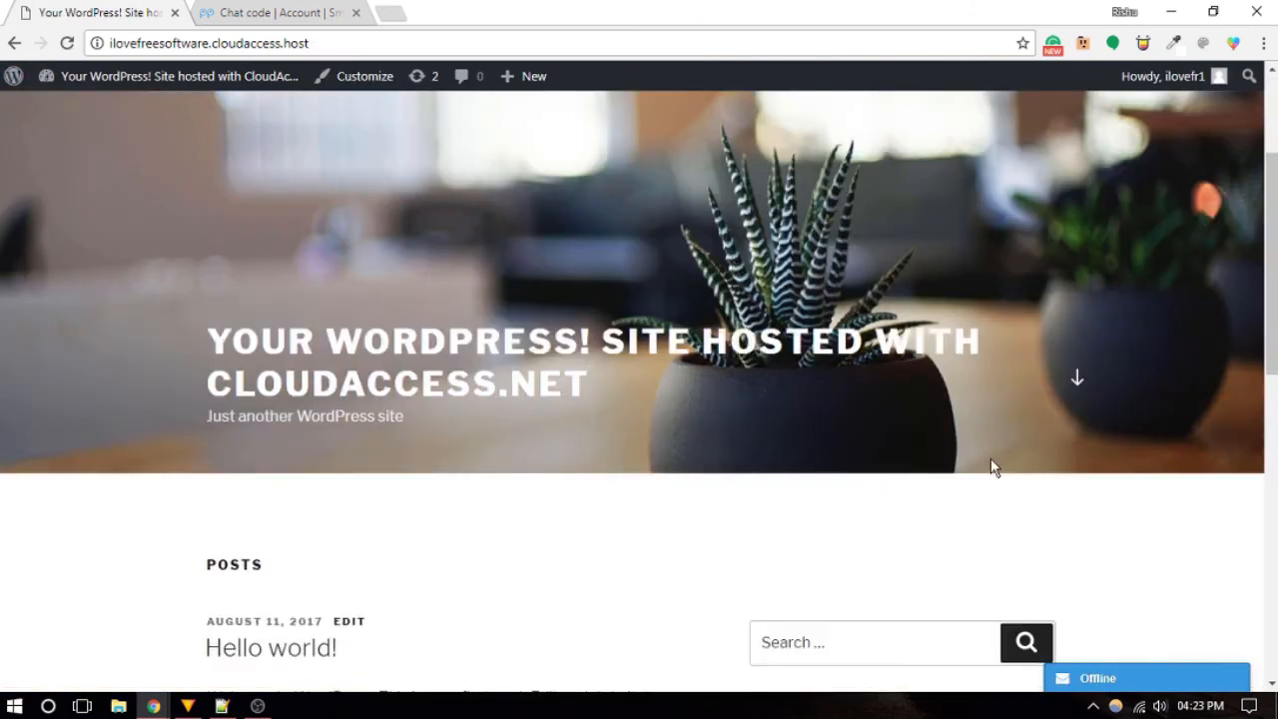
Step: Inspect the WordPress site visitor in Smartsupp and show the Visitor recording page
click(280, 12)
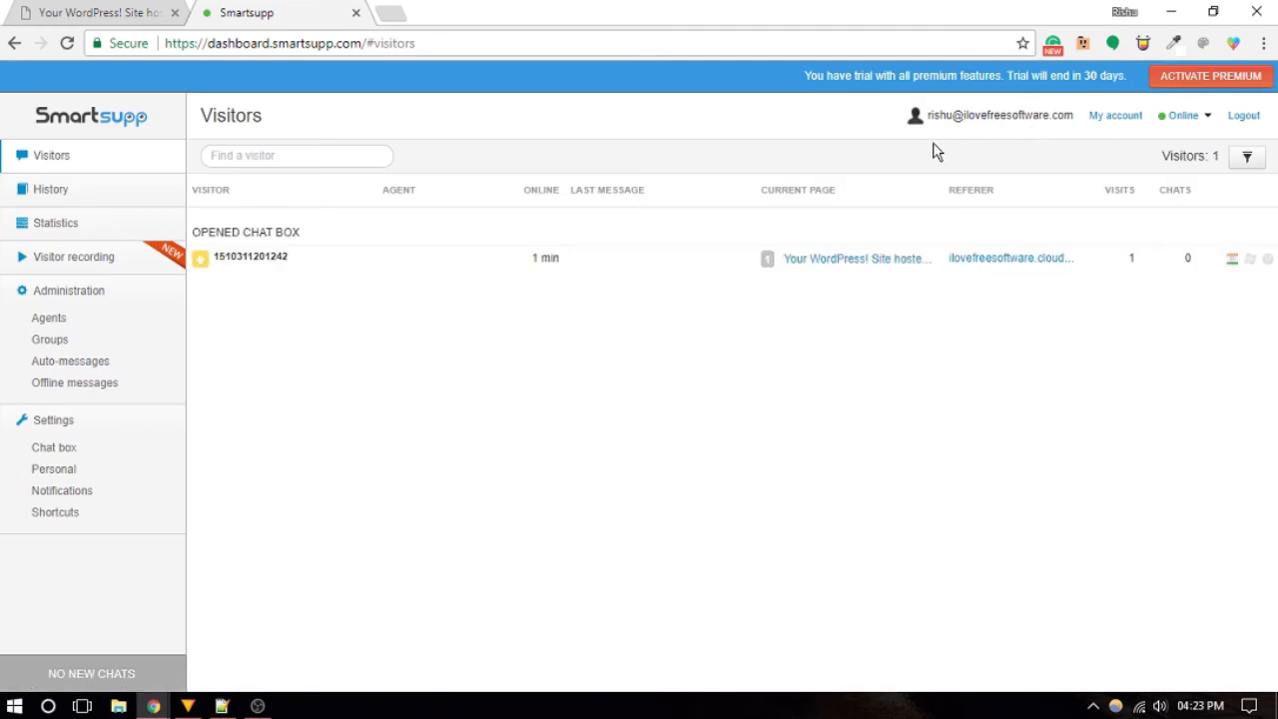
click(252, 256)
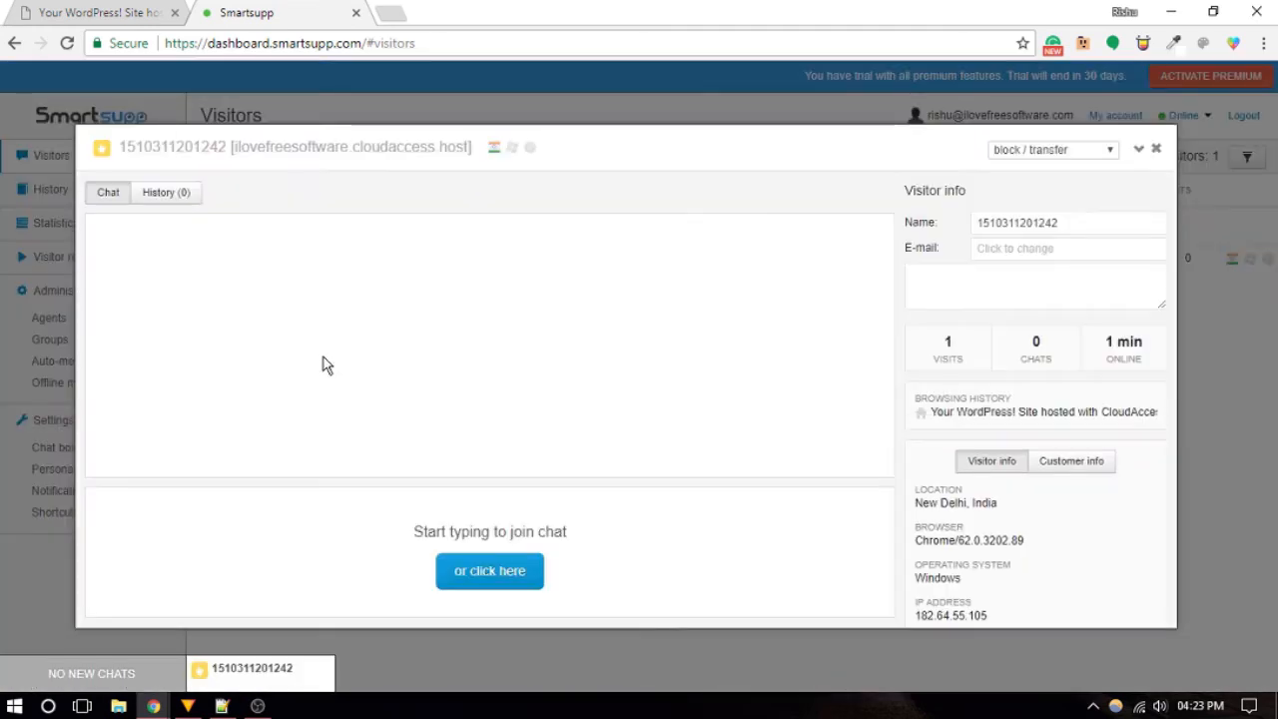
click(72, 256)
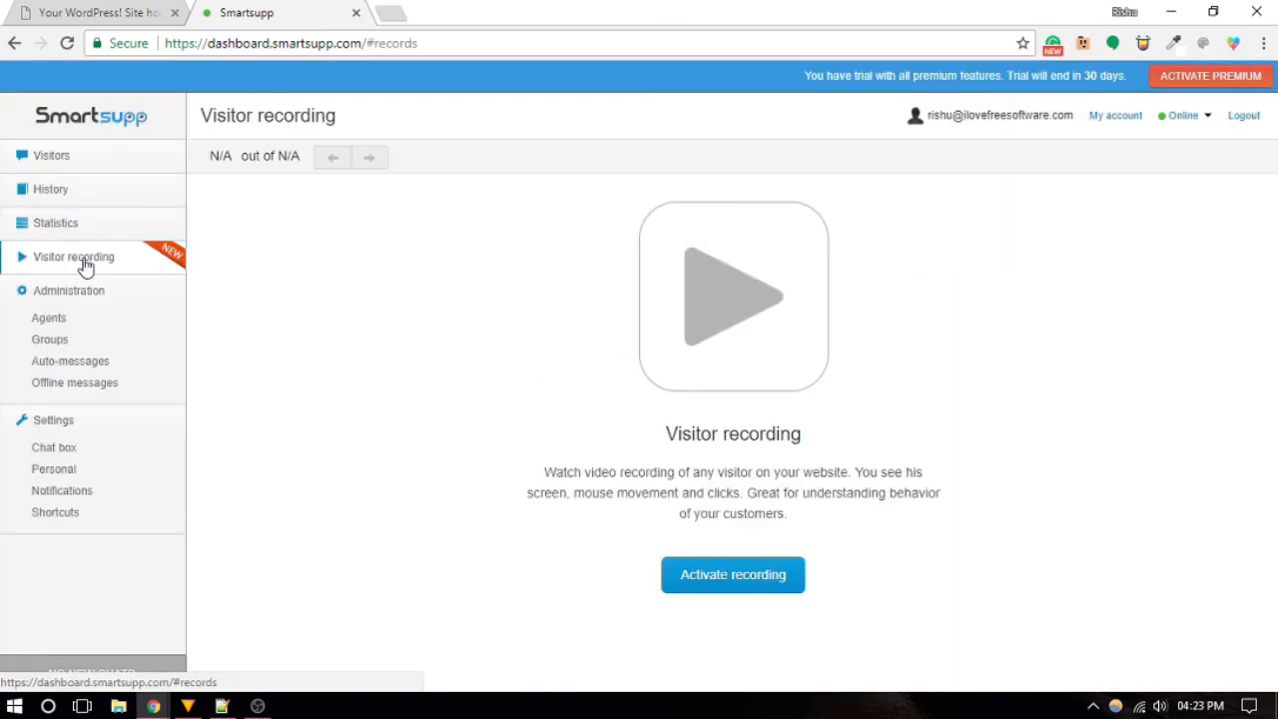